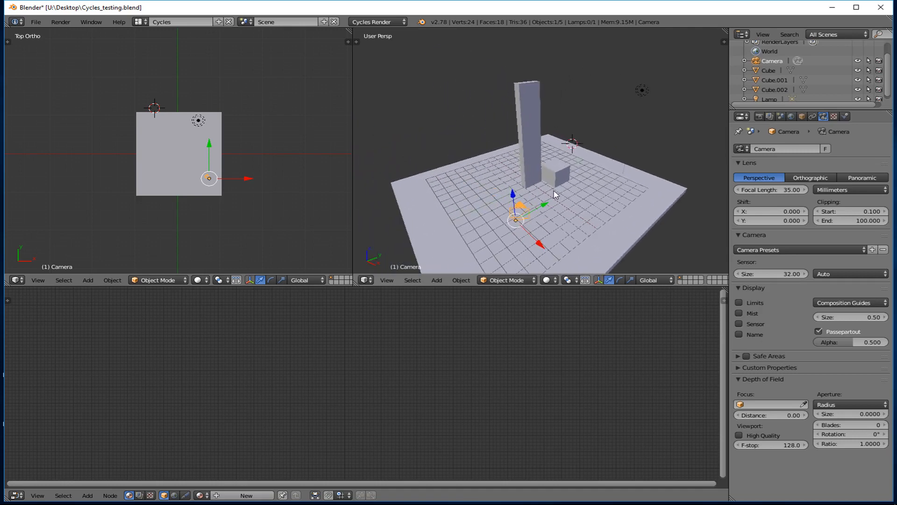
mouse_move(504, 207)
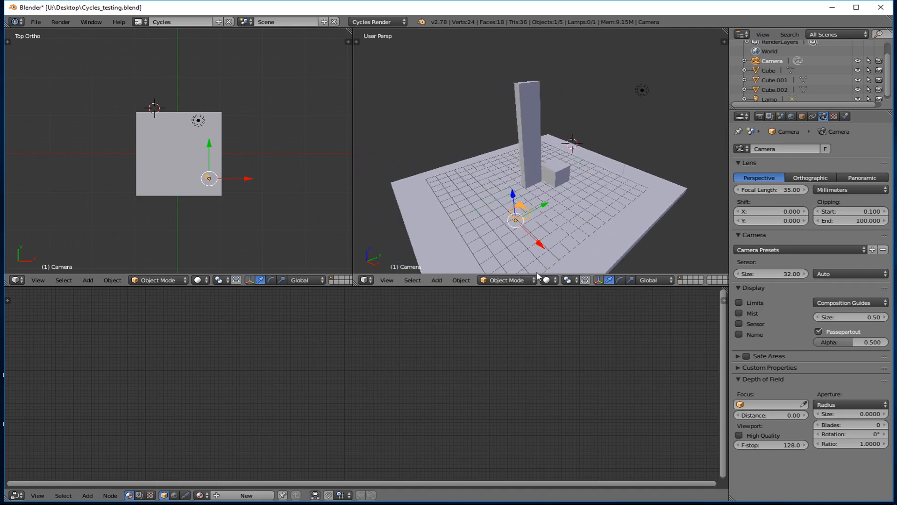
- Switch the perspective viewport shading to Rendered for a live Cycles preview of the scene
click(558, 279)
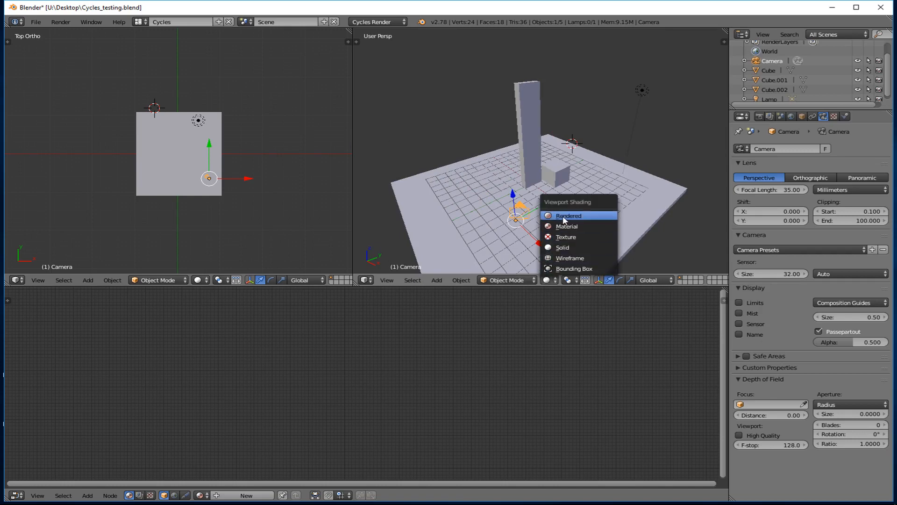
click(567, 216)
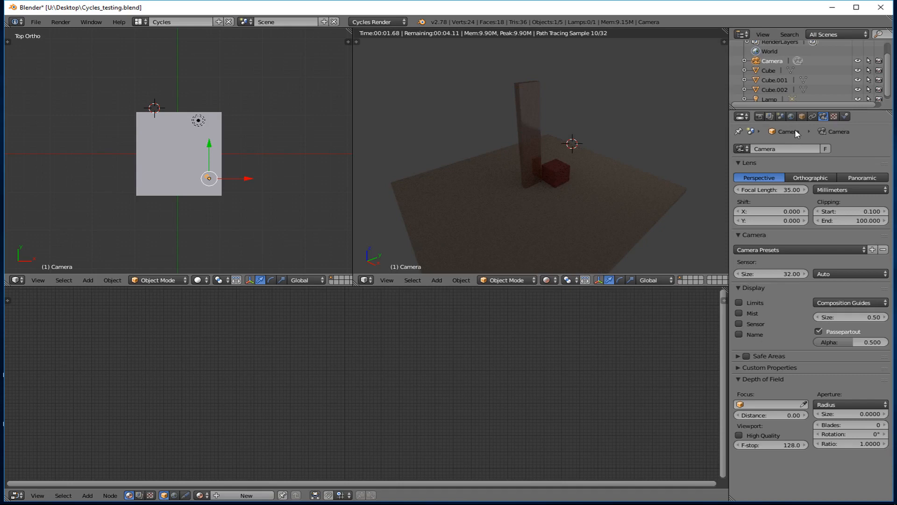
click(769, 98)
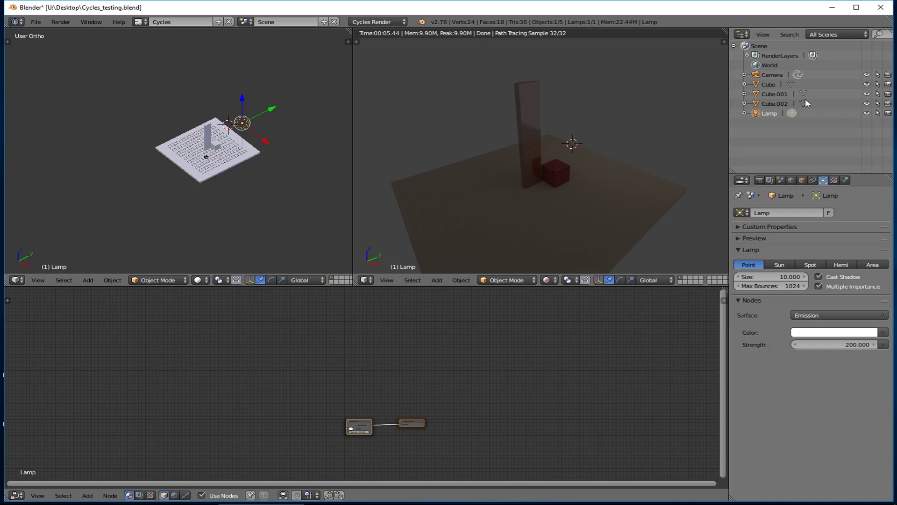
mouse_move(769, 186)
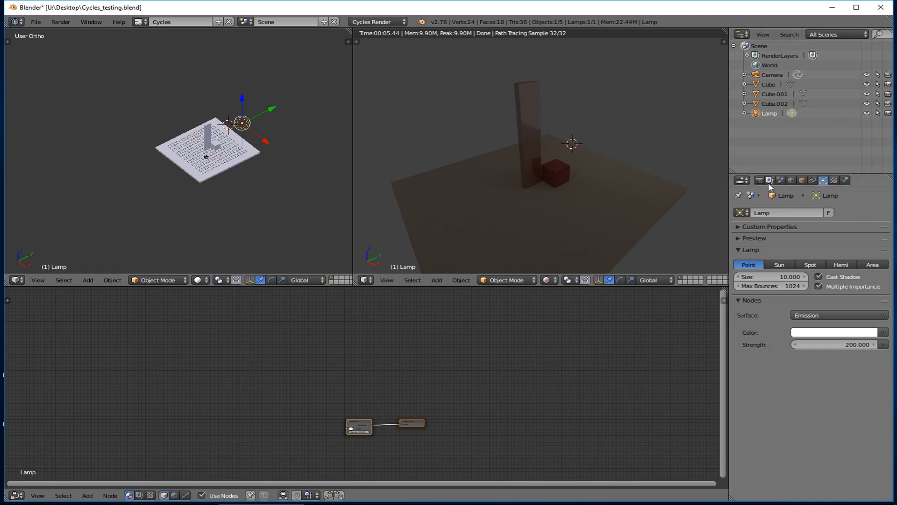
- Check the World surface settings, then return to the lamp's point emission settings
click(792, 181)
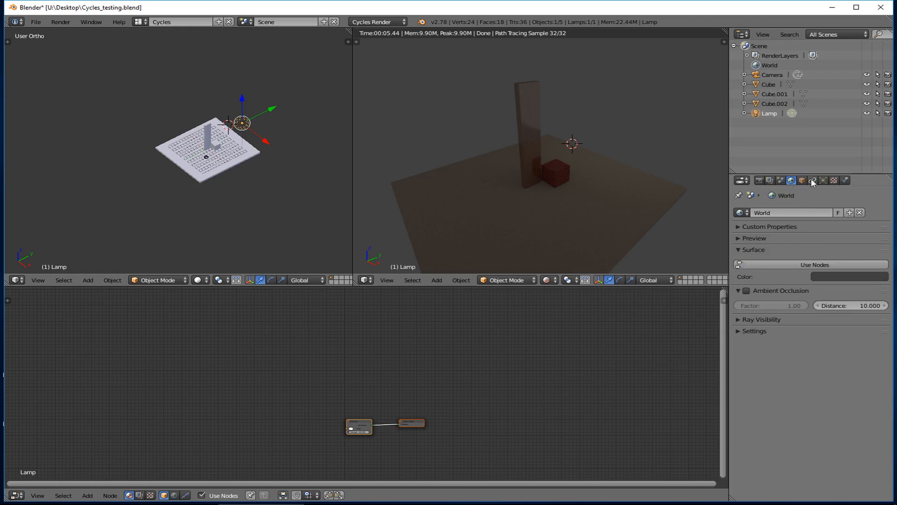
click(822, 180)
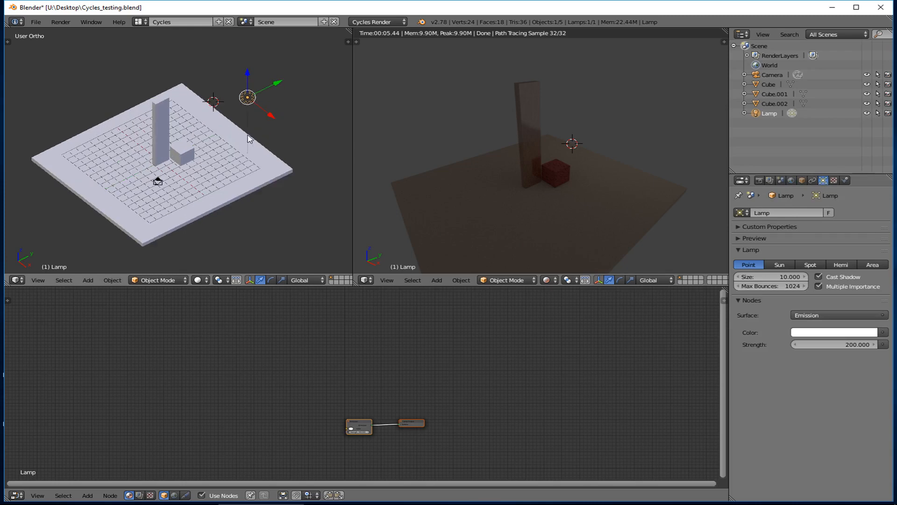
mouse_move(259, 85)
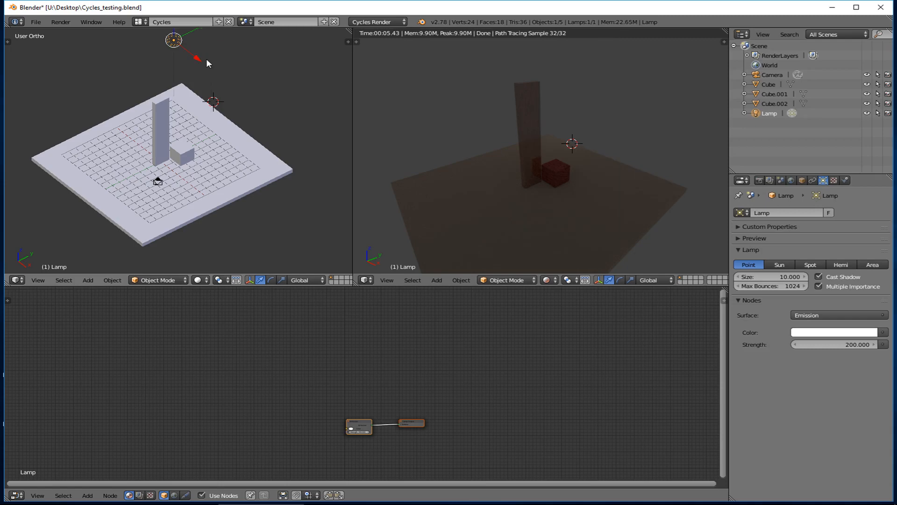
- Raise the lamp's Emission Strength so the preview shows the scene brightly lit from the side
click(835, 344)
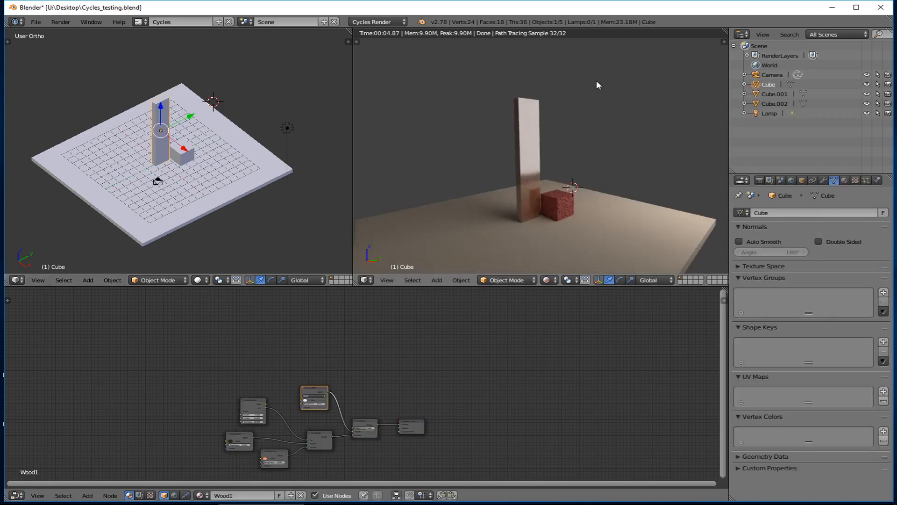
mouse_move(494, 165)
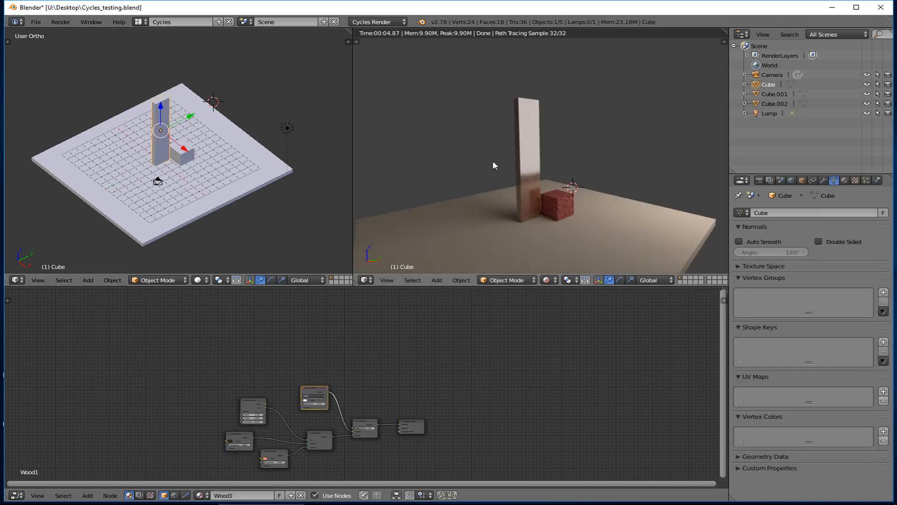
mouse_move(526, 126)
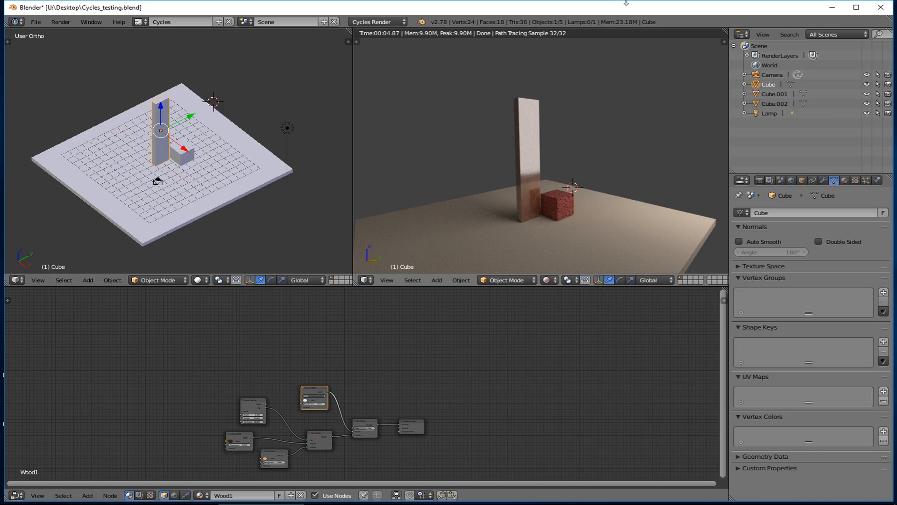
- Select the lamp and tint its light colour to a warm pale-yellow cream
click(769, 114)
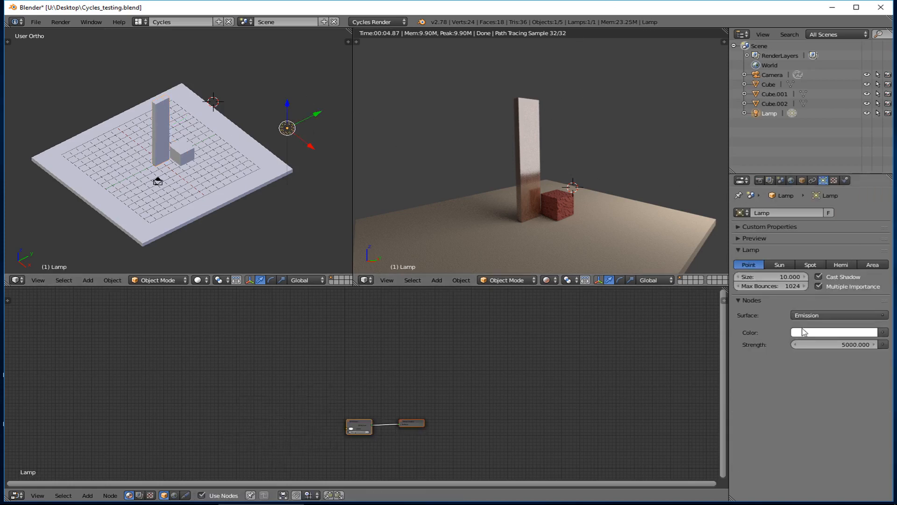
click(835, 331)
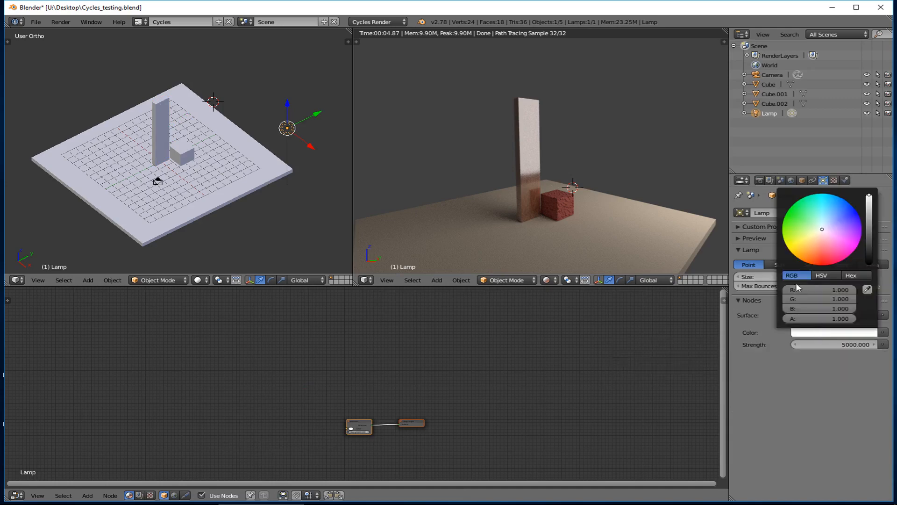
click(819, 236)
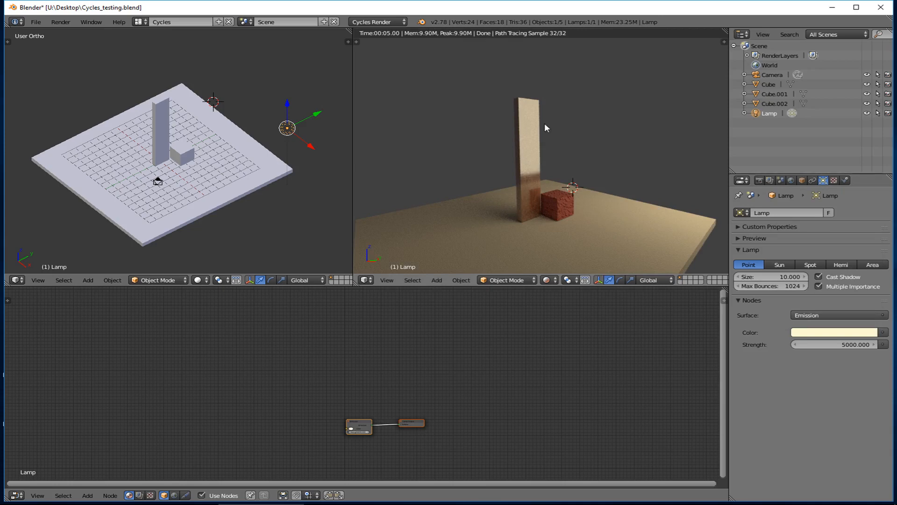
mouse_move(536, 107)
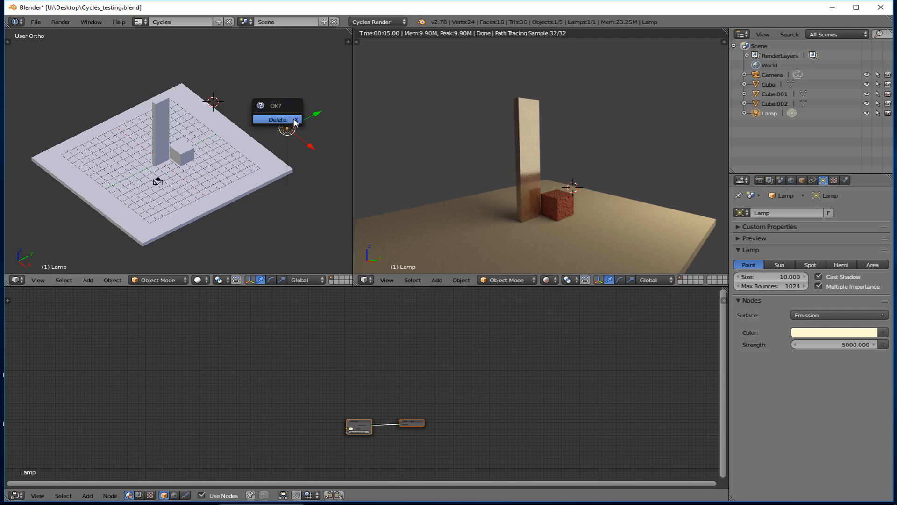
- Delete the point lamp and add a Sun lamp in its place
click(277, 119)
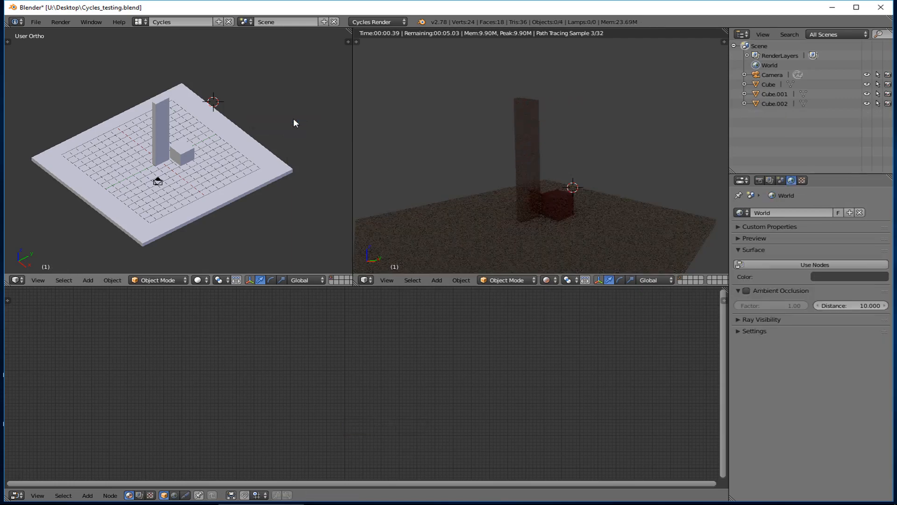
click(88, 279)
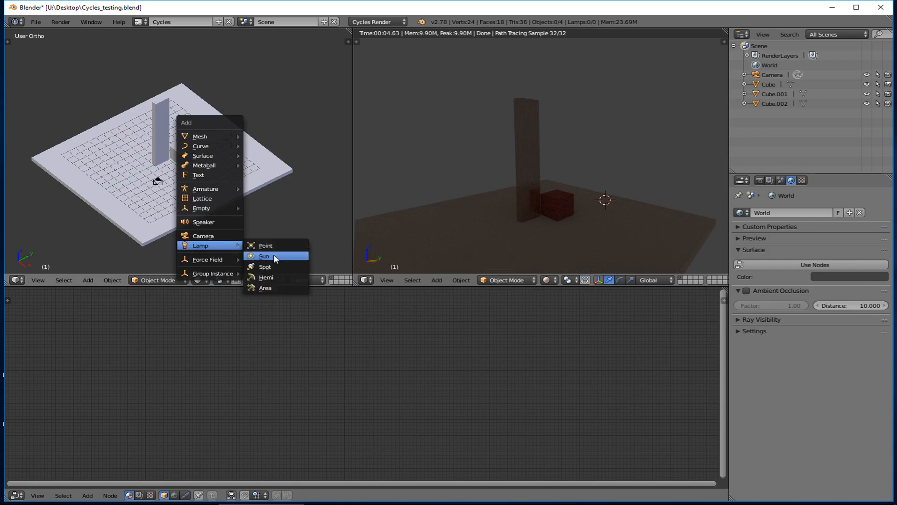
click(264, 256)
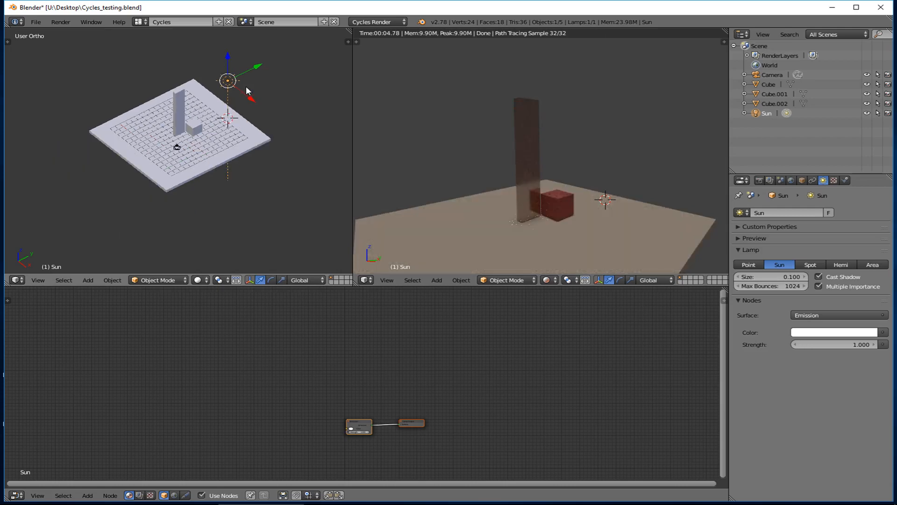
mouse_move(262, 100)
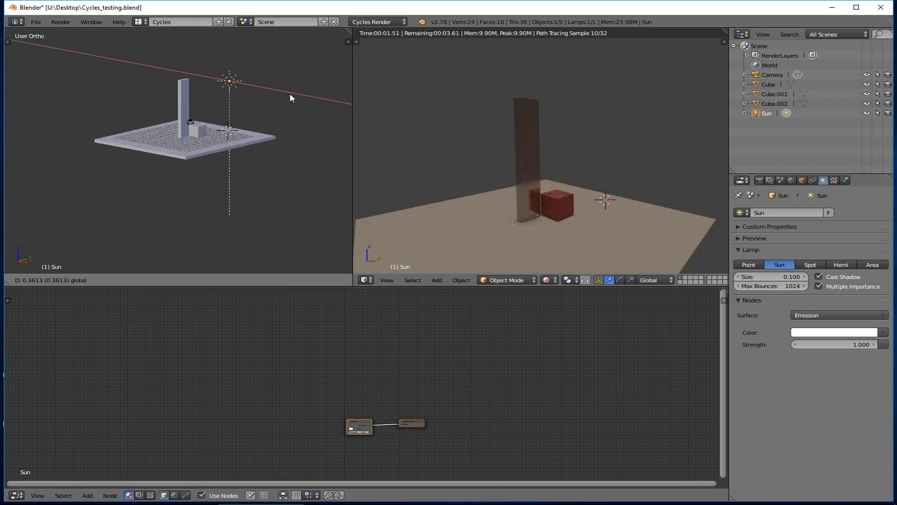
- Drag the sun lamp off to the side so the tower casts a long shadow across the floor
drag(229, 80, 265, 88)
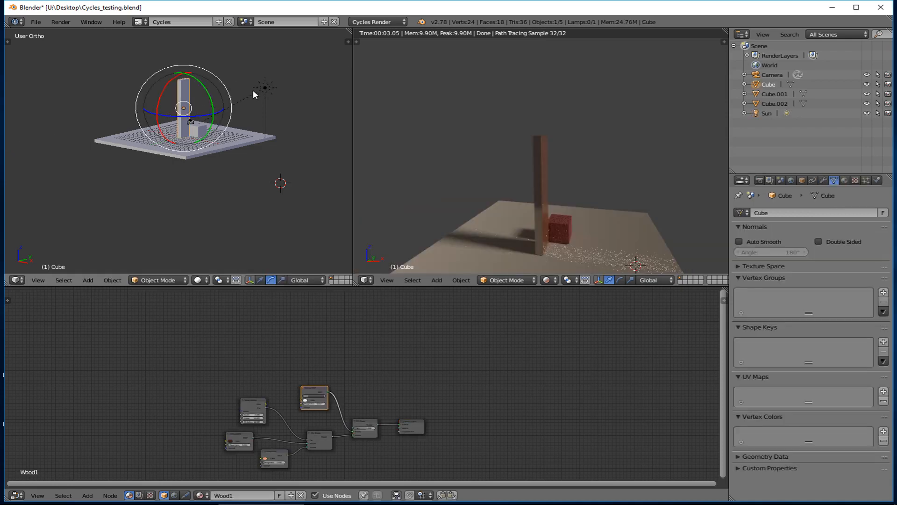
mouse_move(534, 222)
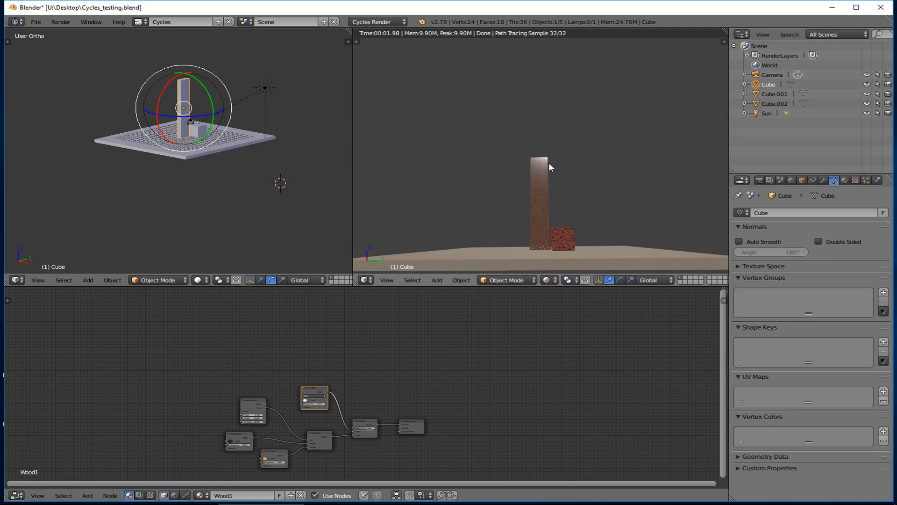
mouse_move(489, 156)
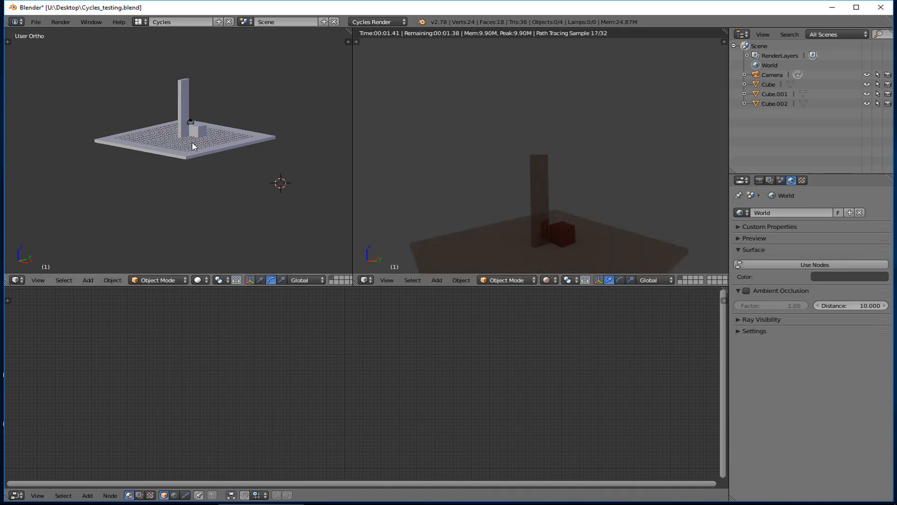
- Add a Spot lamp and centre it above the floor over the pillar and cube
click(87, 280)
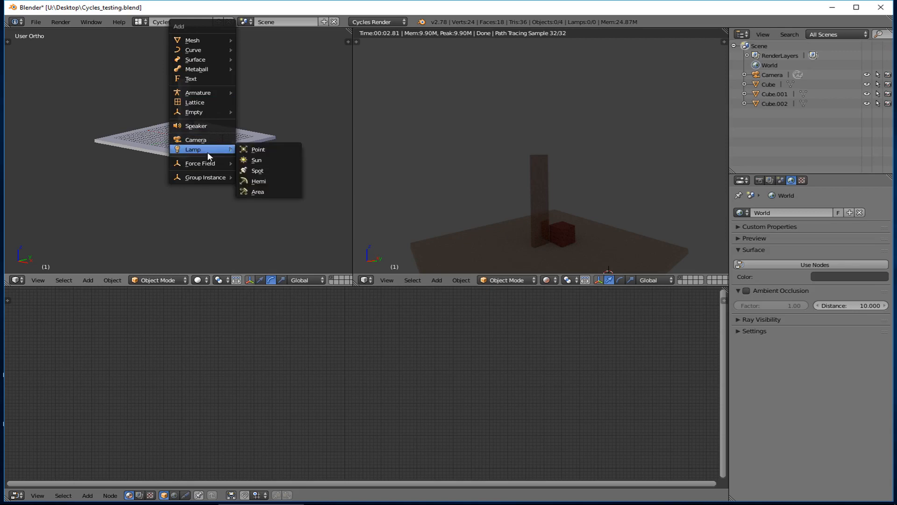
click(257, 170)
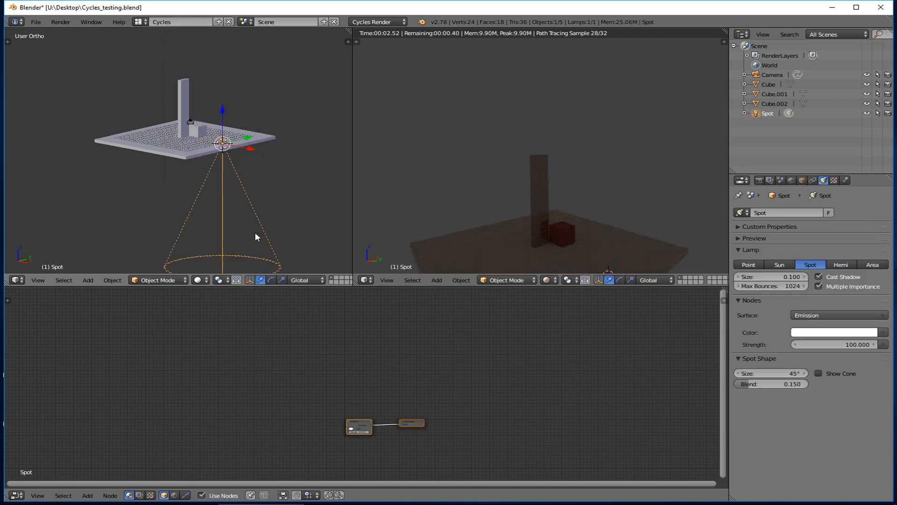
drag(223, 143, 223, 56)
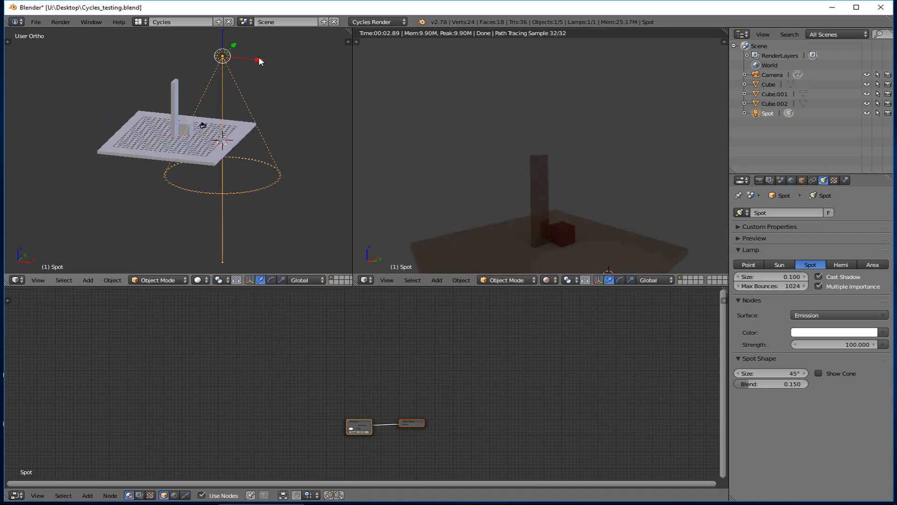
drag(223, 55, 164, 50)
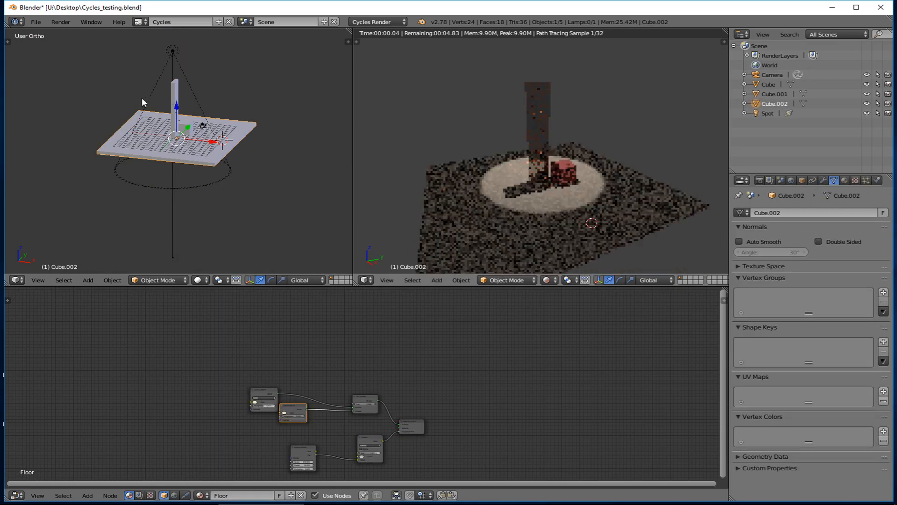
- Move the spot lamp sideways and tilt it back to aim at the pillar at an angle
click(768, 113)
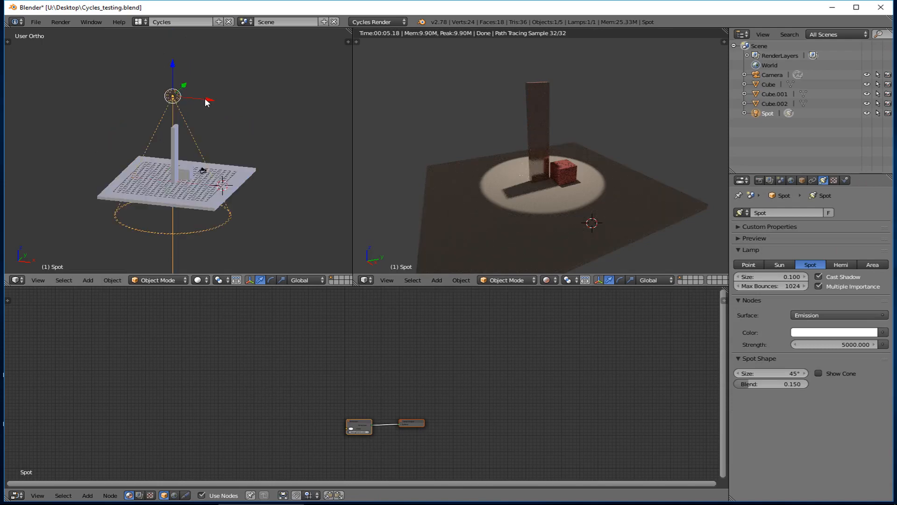
drag(172, 96, 236, 103)
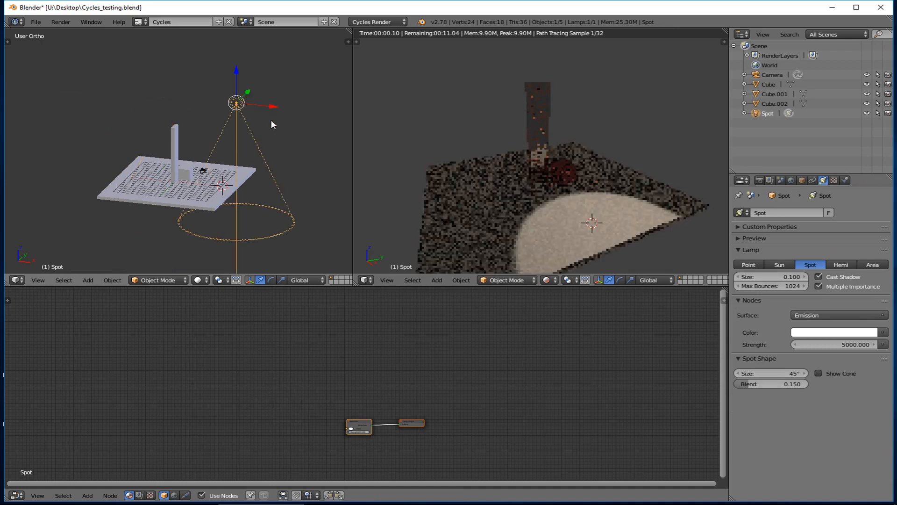
drag(236, 102, 276, 113)
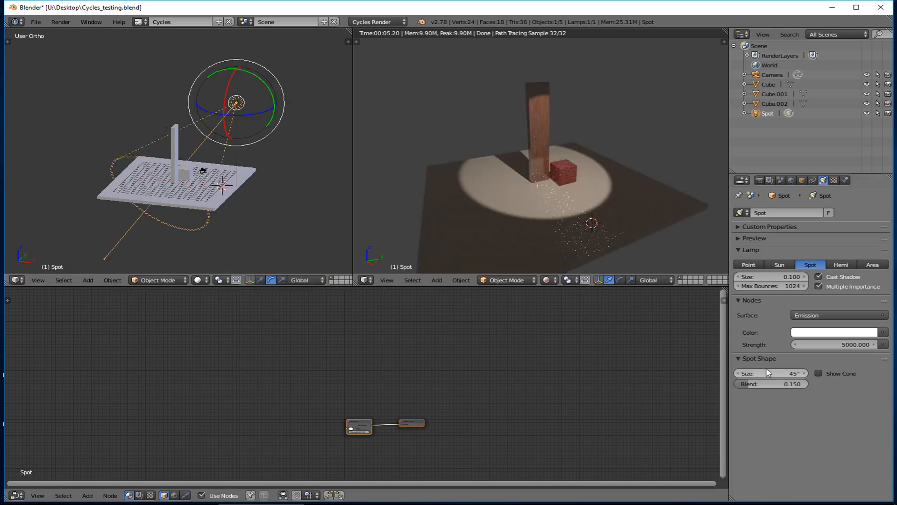
mouse_move(317, 113)
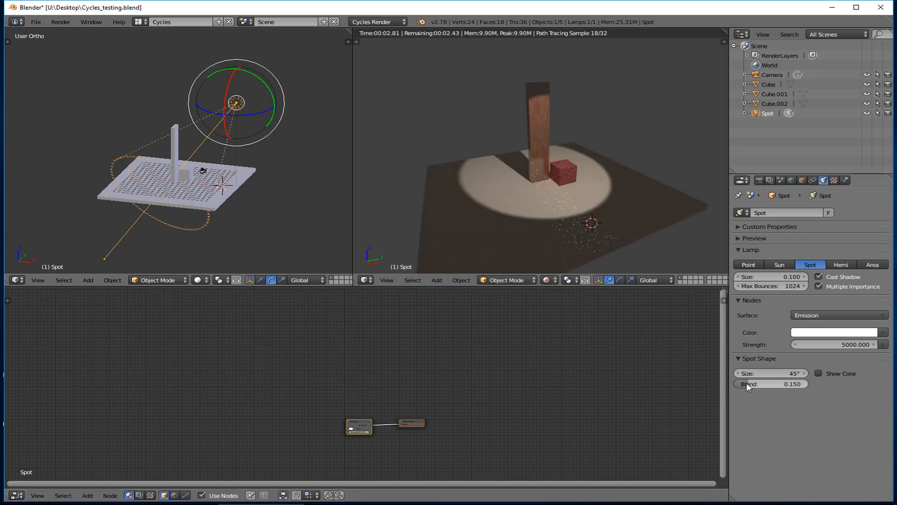
mouse_move(771, 383)
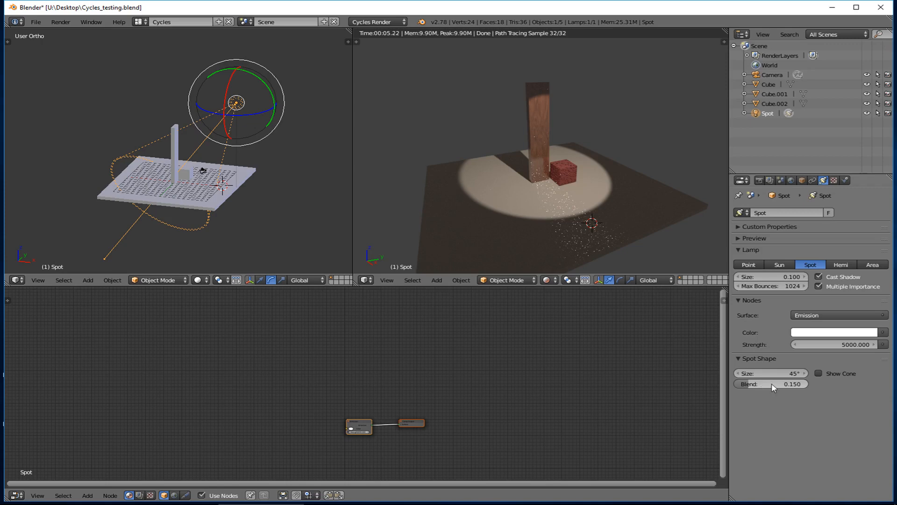
- Set the spot lamp's Spot Shape Blend to 1.000 for a fully soft edge
click(769, 384)
text(0.000)
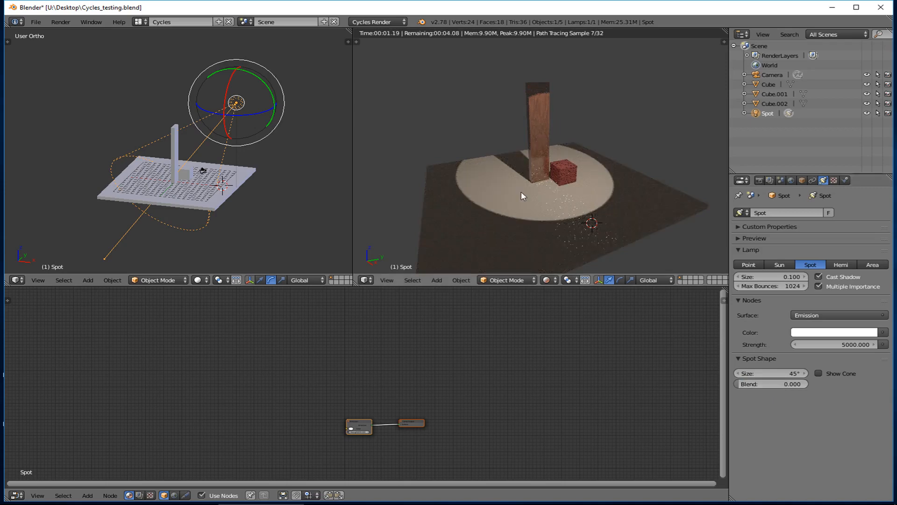
click(770, 383)
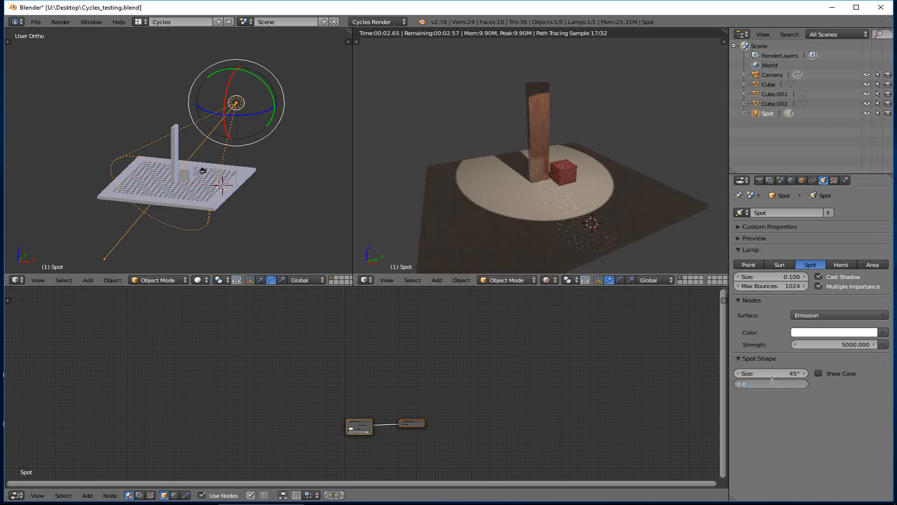
click(771, 383)
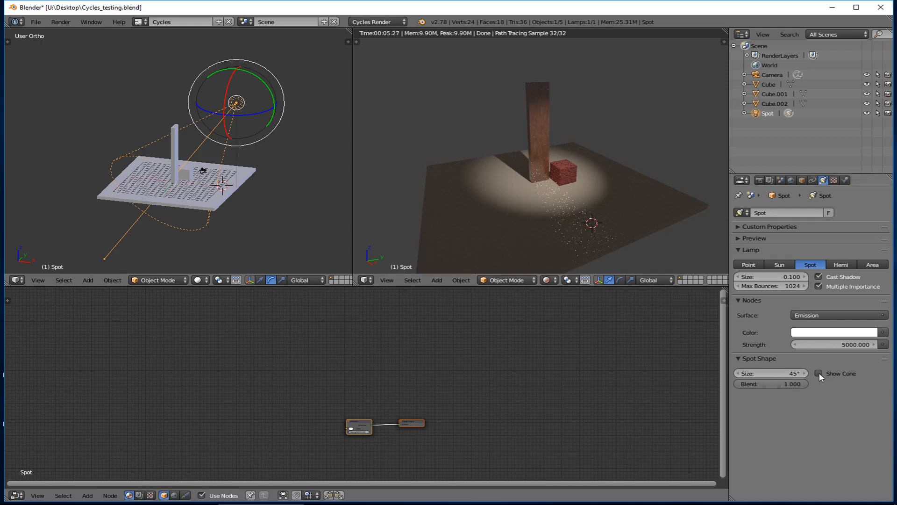
- Enable Show Cone for the spot lamp, check the floor, then select the spot lamp for removal
click(819, 373)
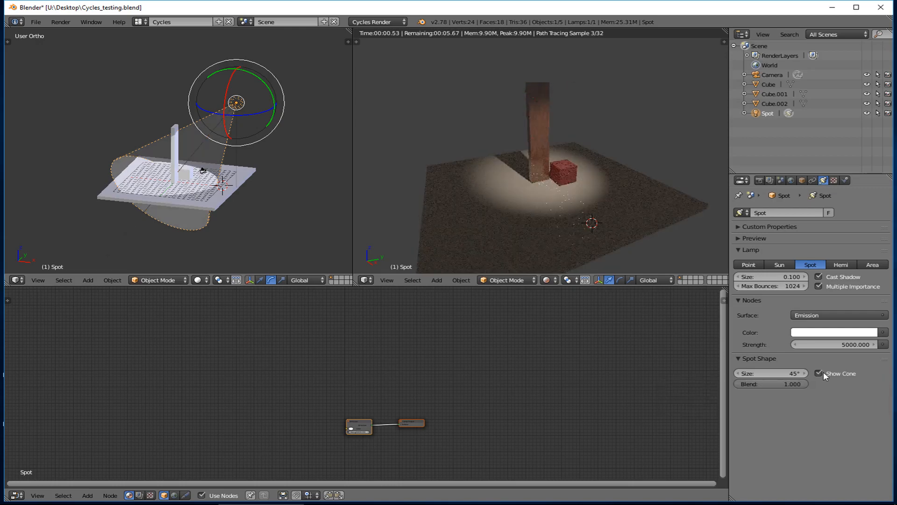
click(819, 373)
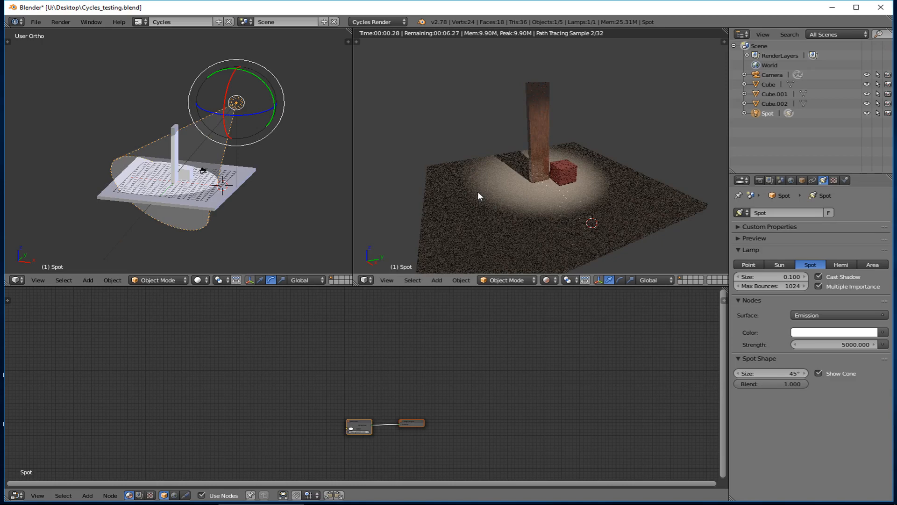
click(776, 103)
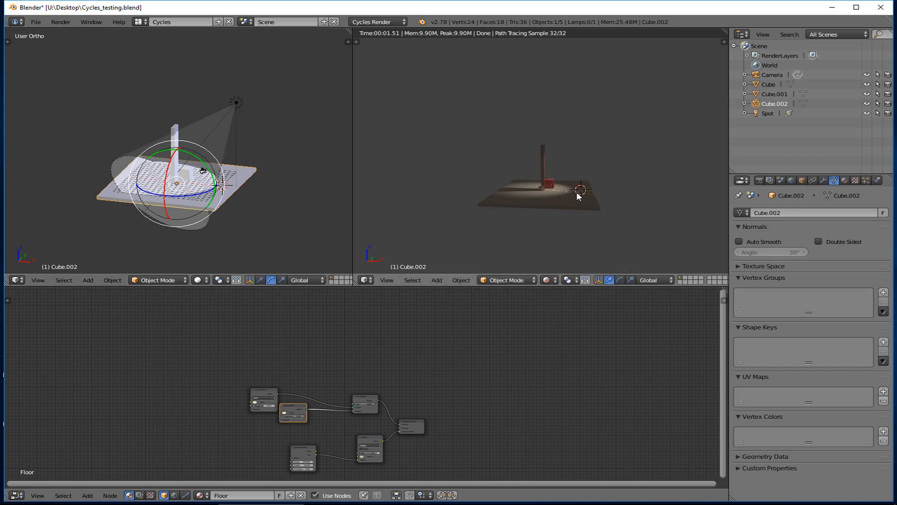
mouse_move(562, 174)
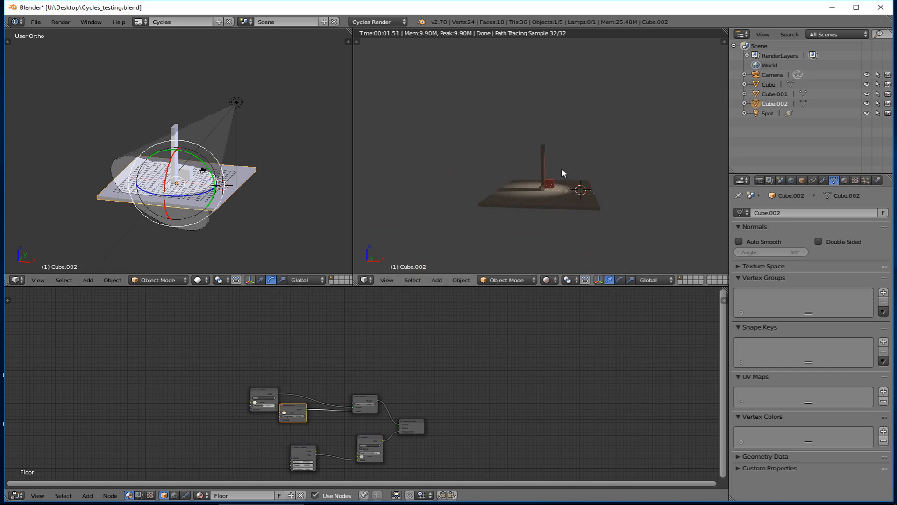
mouse_move(228, 99)
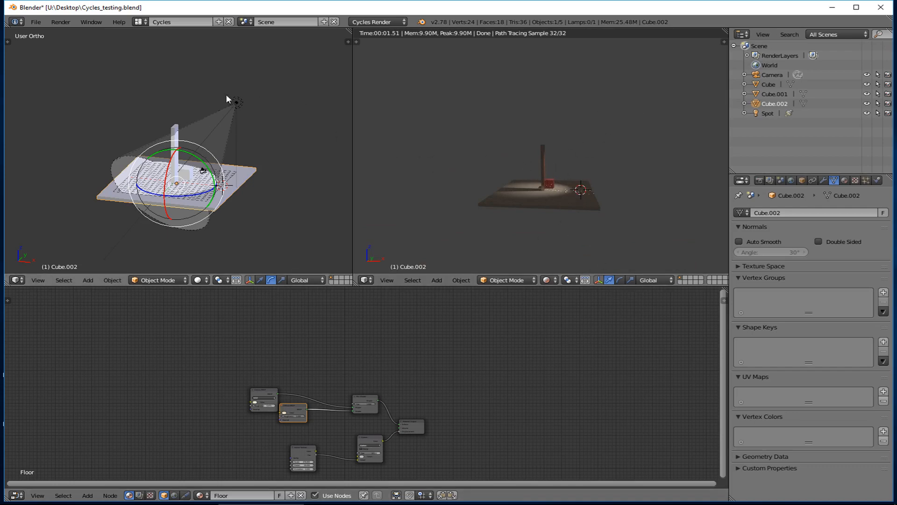
click(768, 114)
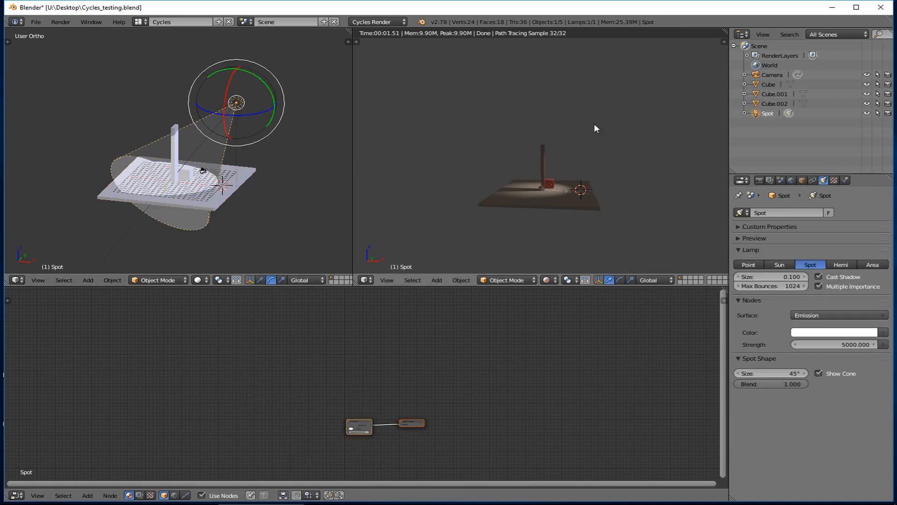
mouse_move(540, 175)
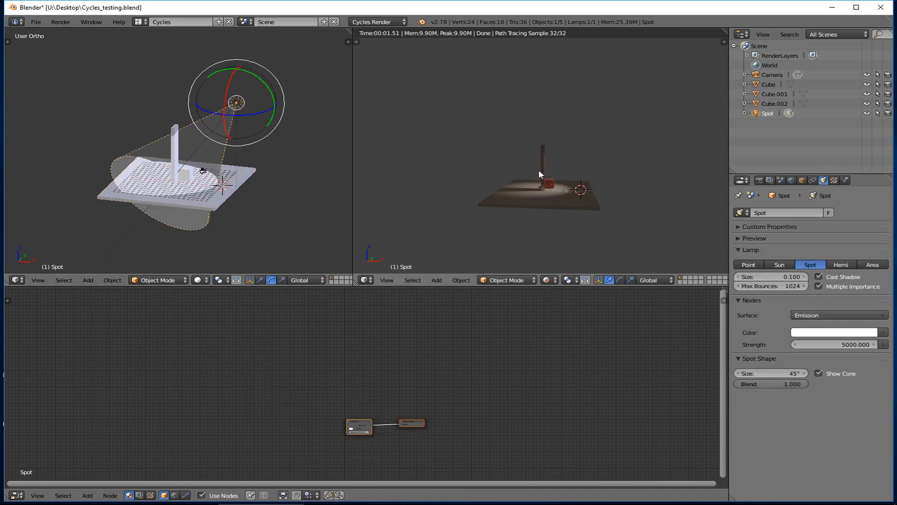
mouse_move(548, 194)
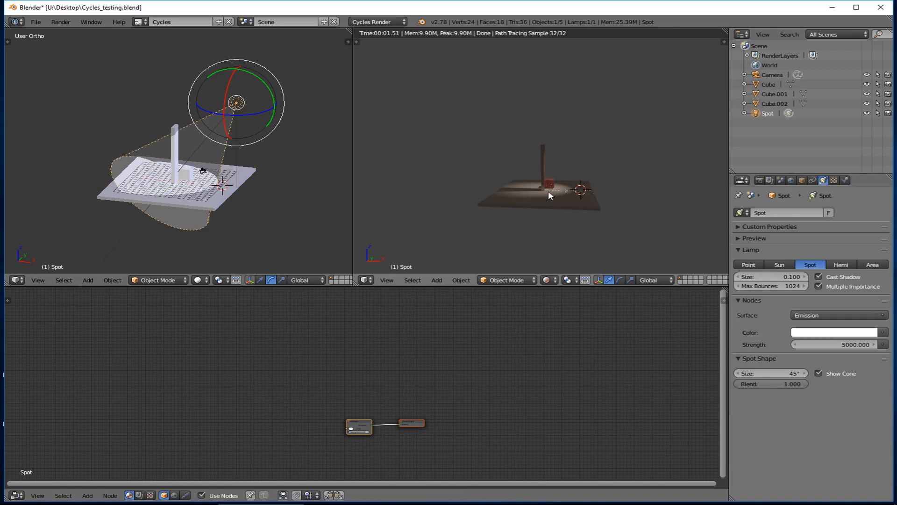
mouse_move(536, 149)
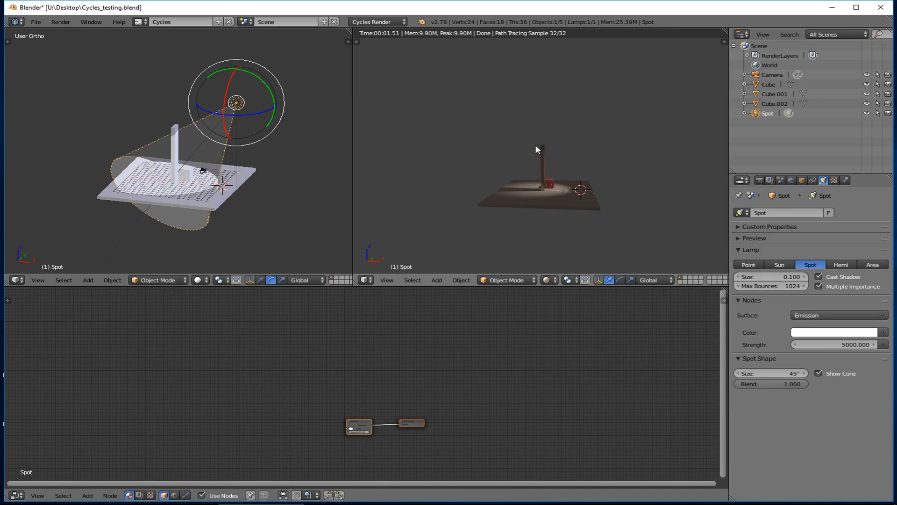
mouse_move(157, 154)
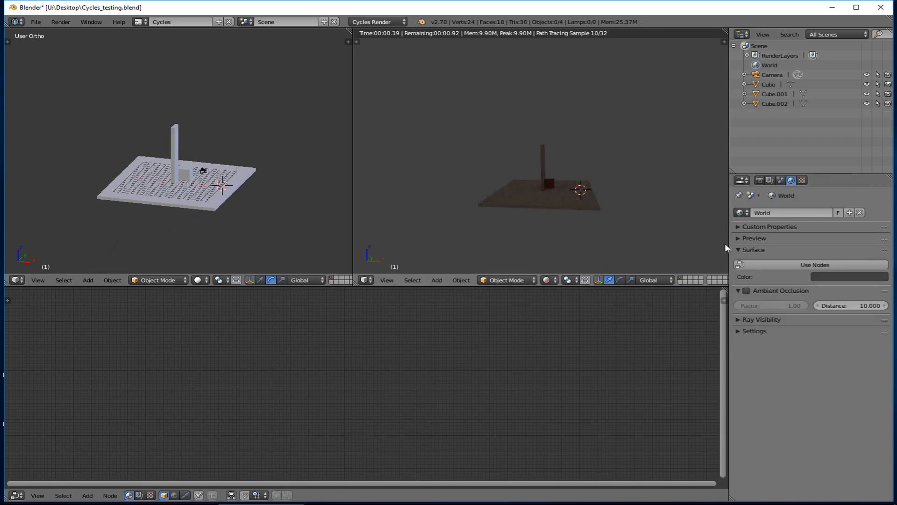
- Add a Hemi lamp from the Add > Lamp menu to light the floor evenly
click(88, 279)
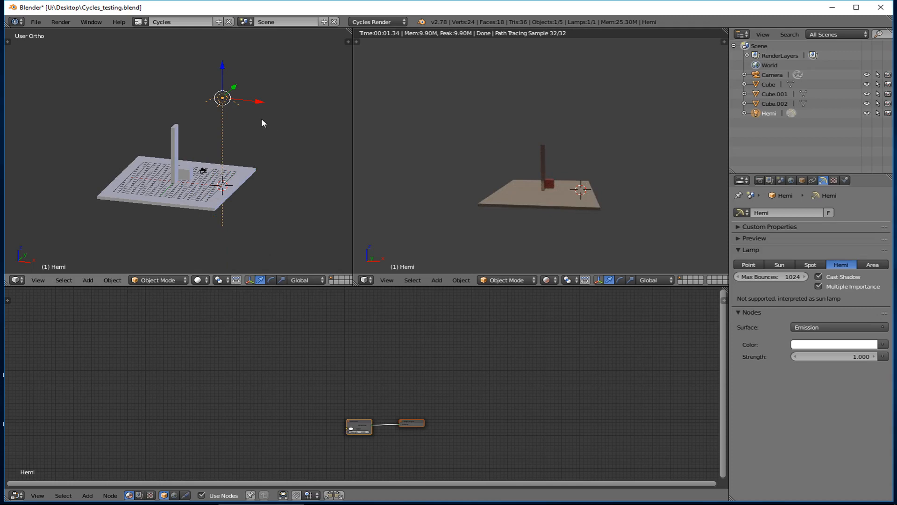
mouse_move(295, 121)
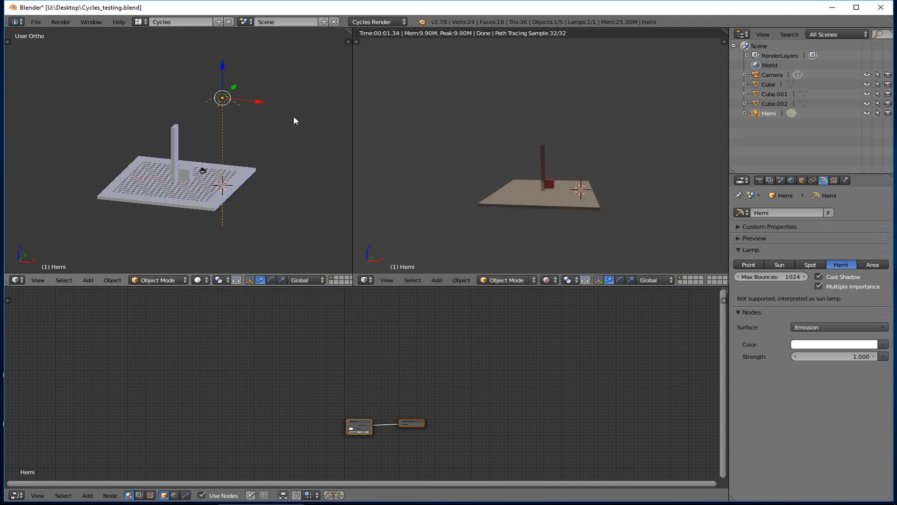
mouse_move(279, 287)
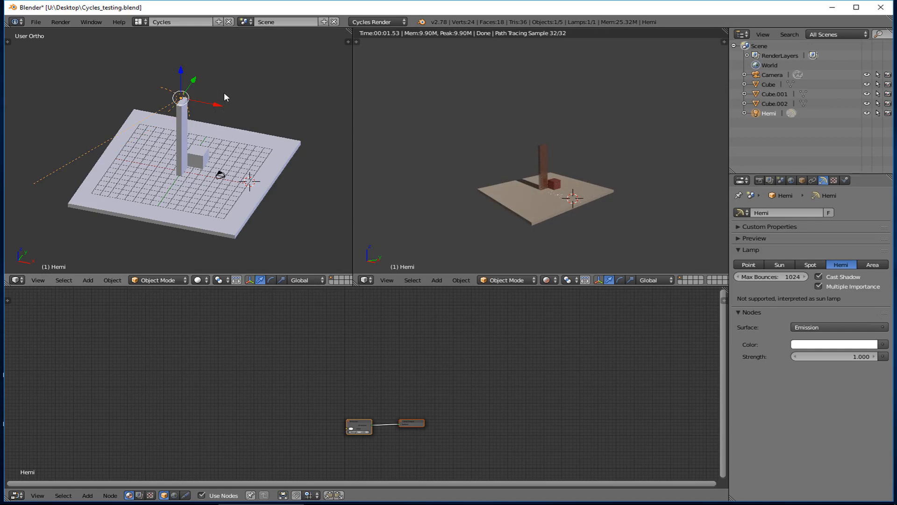
mouse_move(193, 94)
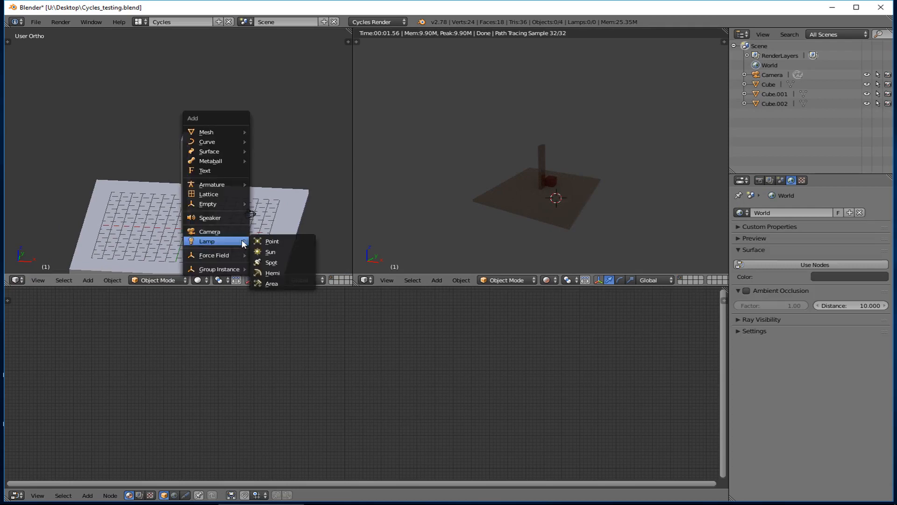
- Add an Area lamp to the scene in place of the Hemi lamp
click(271, 284)
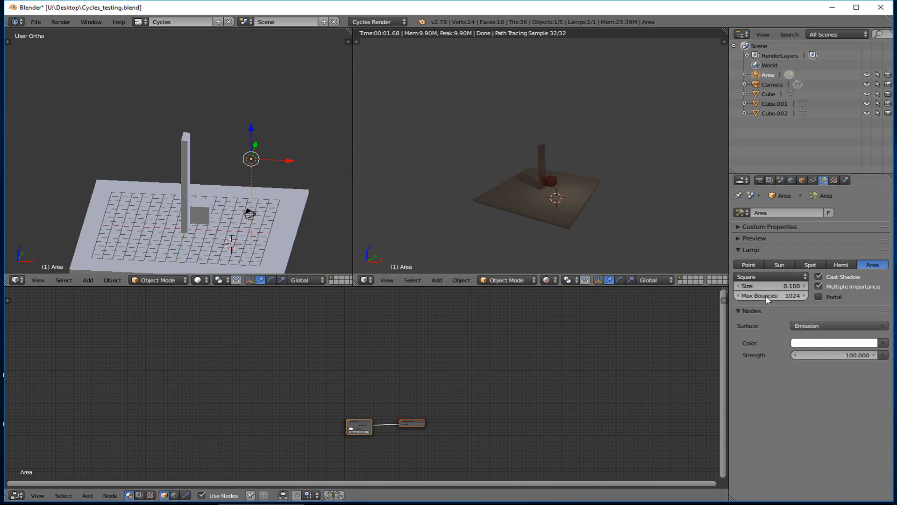
mouse_move(771, 286)
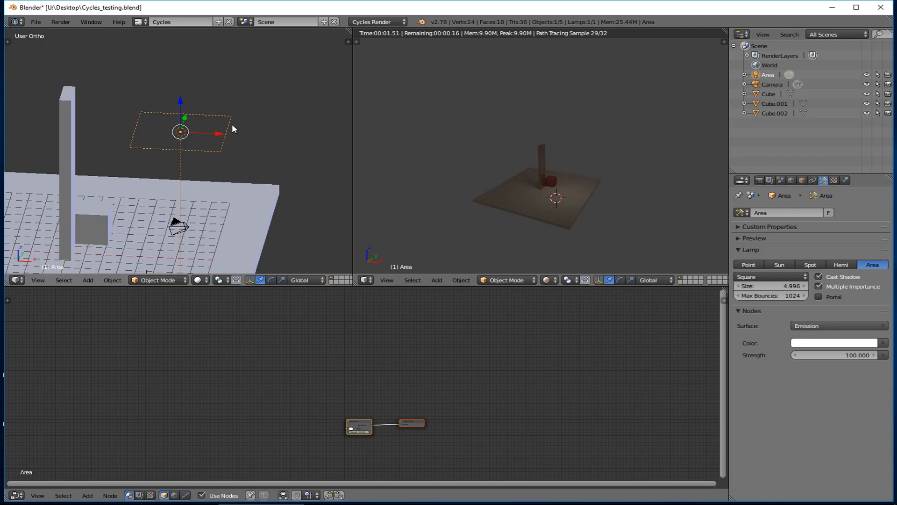
mouse_move(254, 148)
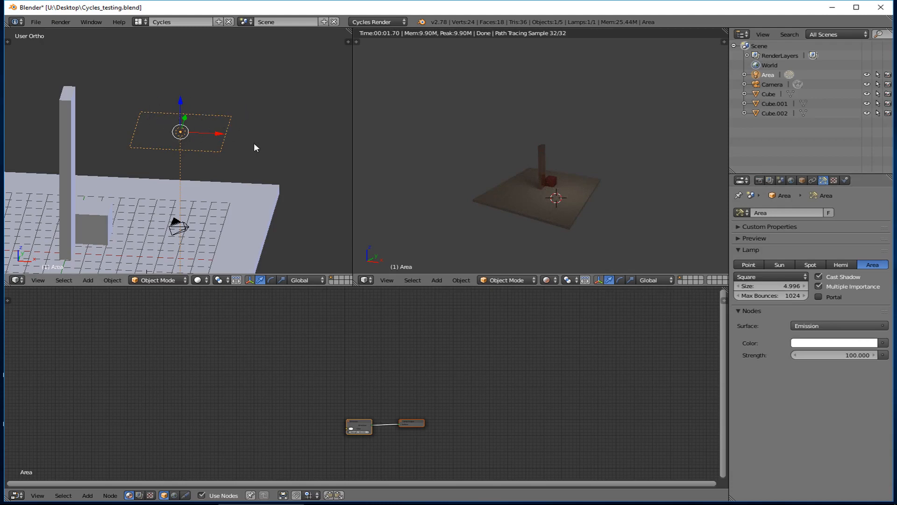
mouse_move(218, 163)
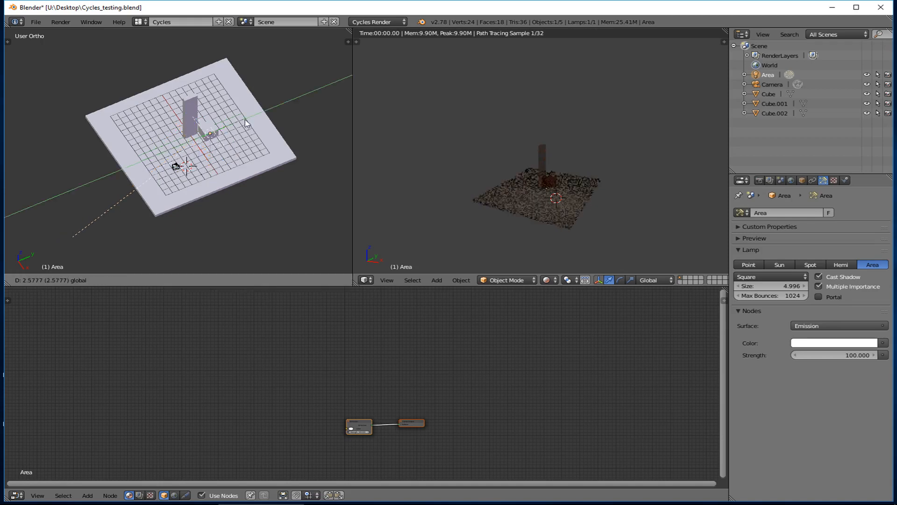
mouse_move(269, 113)
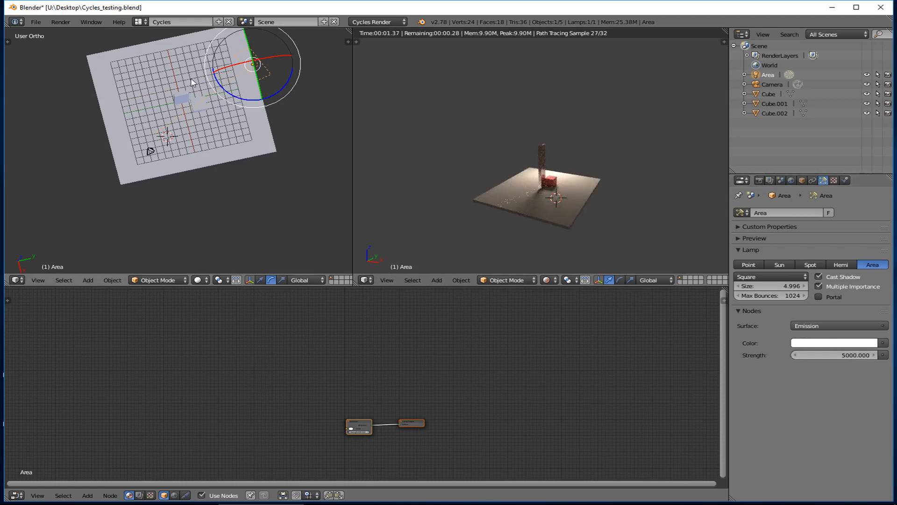
- Rotate the area lamp to aim at the objects and select the red cube
drag(191, 83, 286, 100)
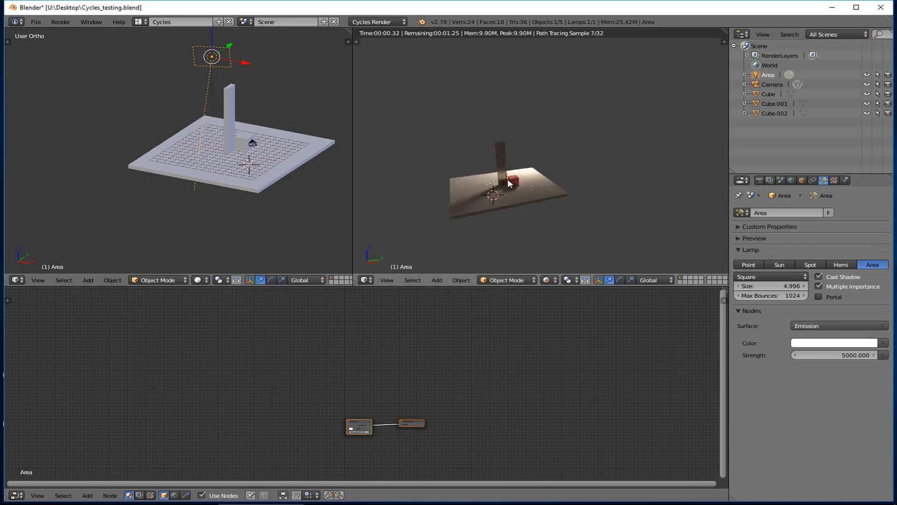
click(774, 103)
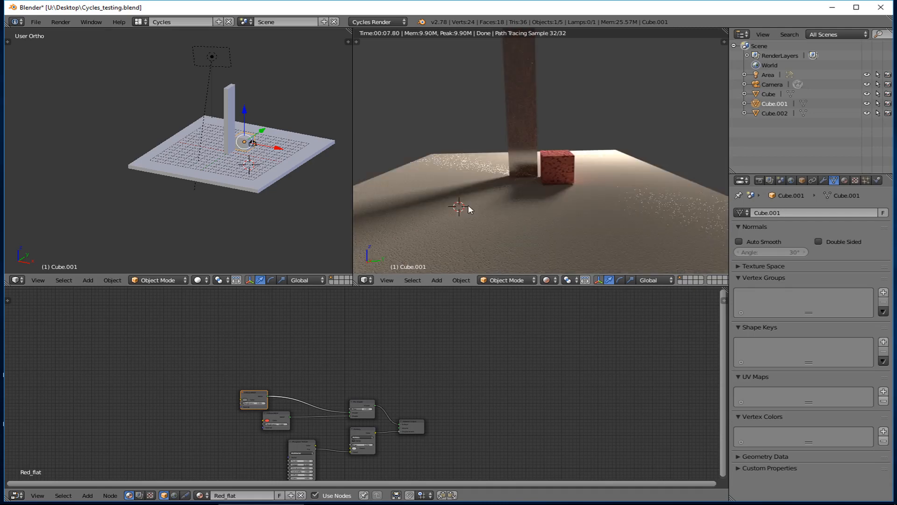
mouse_move(521, 106)
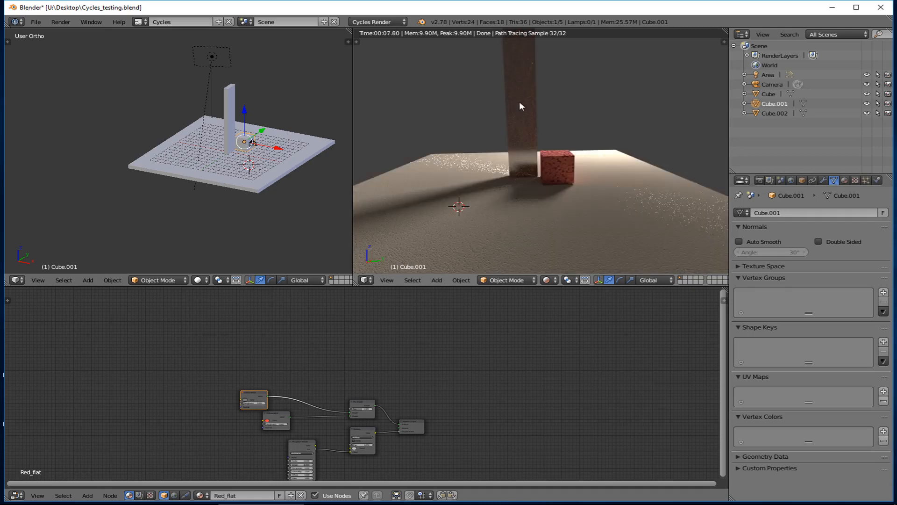
mouse_move(518, 72)
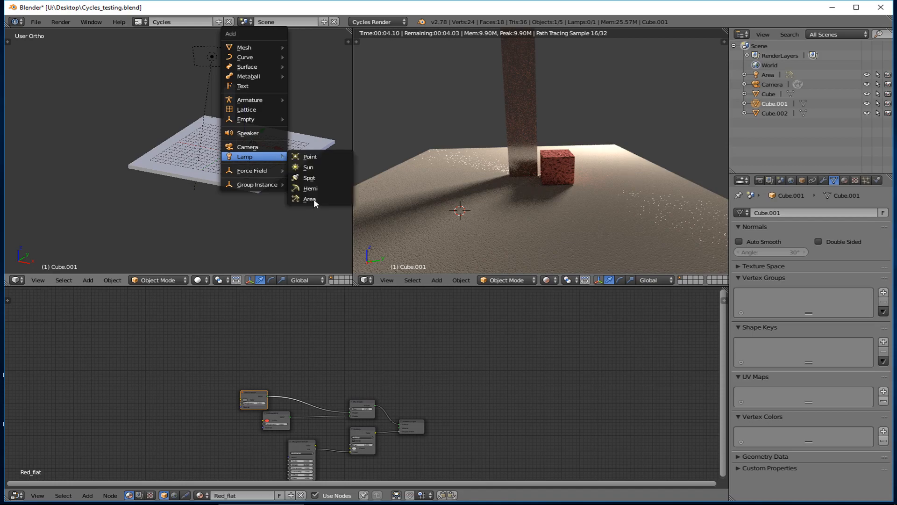
- Add a second Area lamp (Area.001) to the scene
click(310, 198)
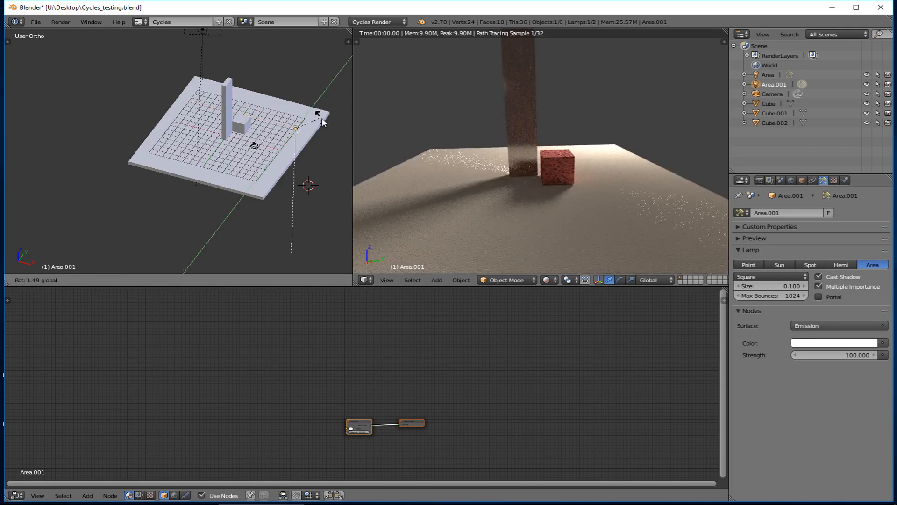
- Rotate Area.001 so it points toward the post and cube
drag(321, 114, 330, 137)
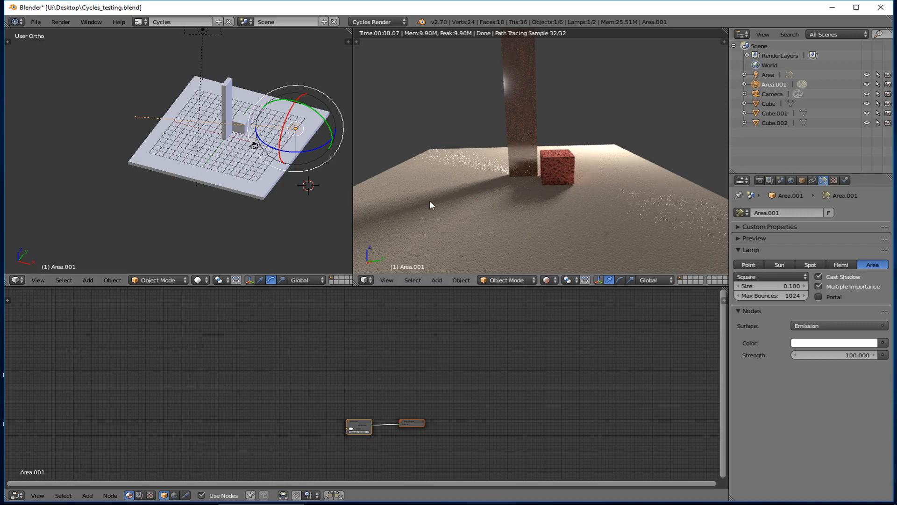
mouse_move(426, 175)
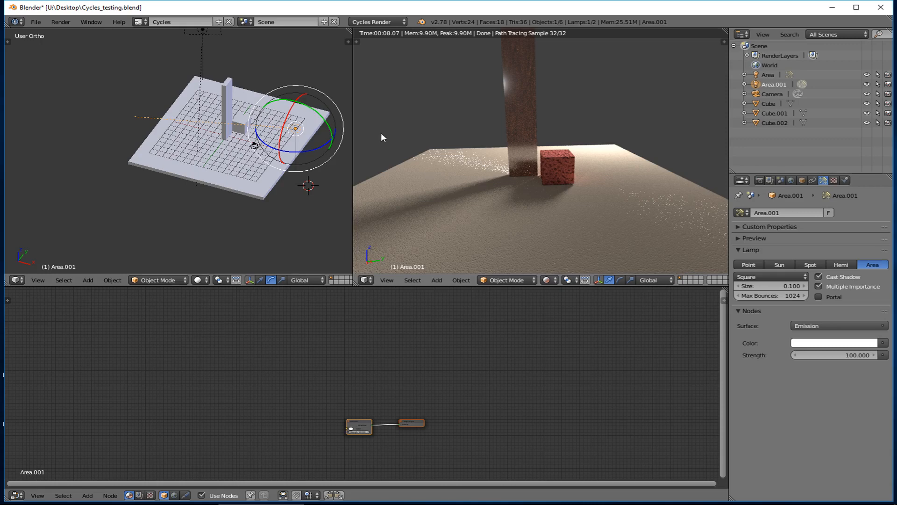
mouse_move(264, 112)
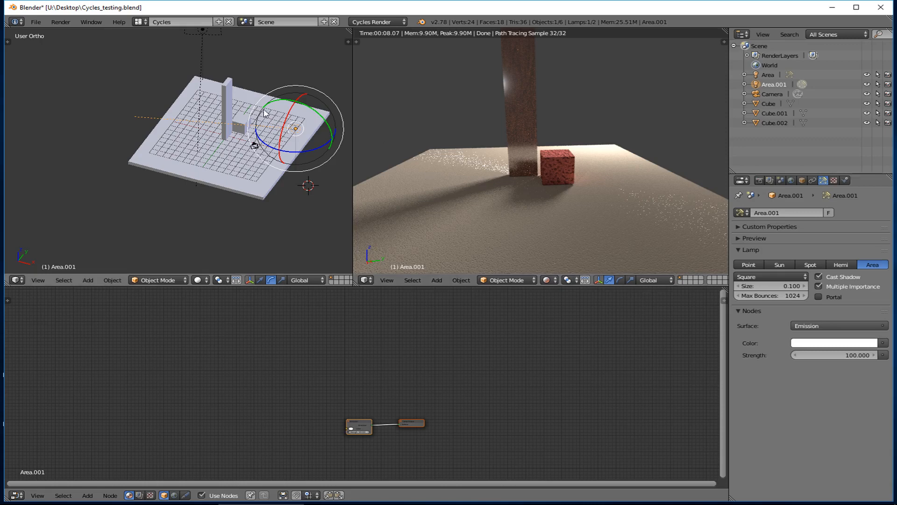
mouse_move(589, 130)
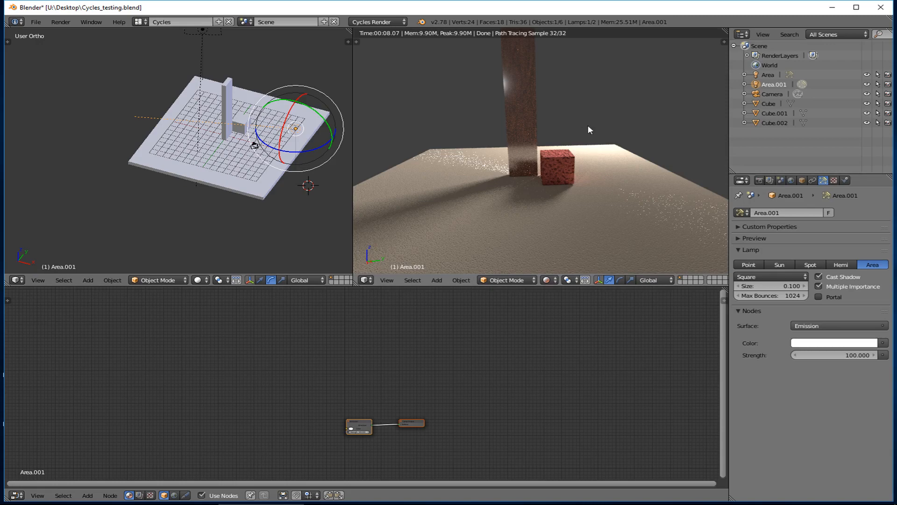
mouse_move(487, 111)
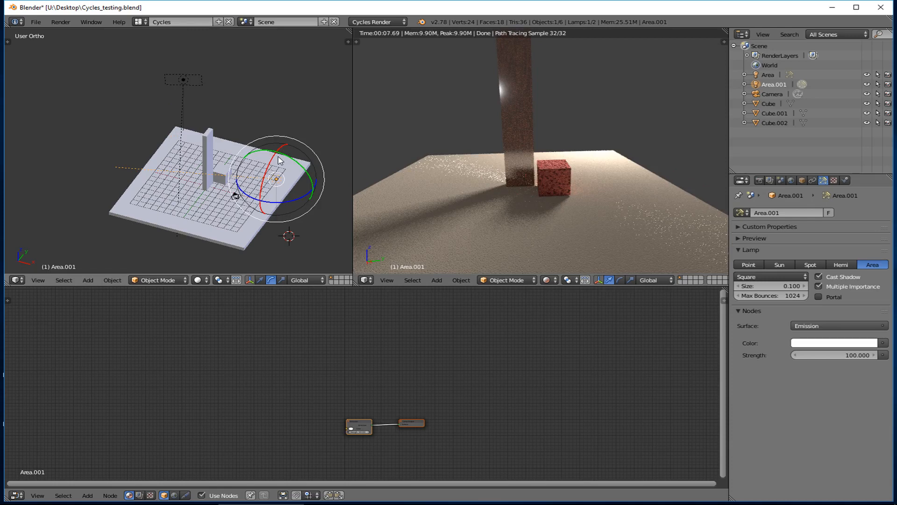
mouse_move(240, 158)
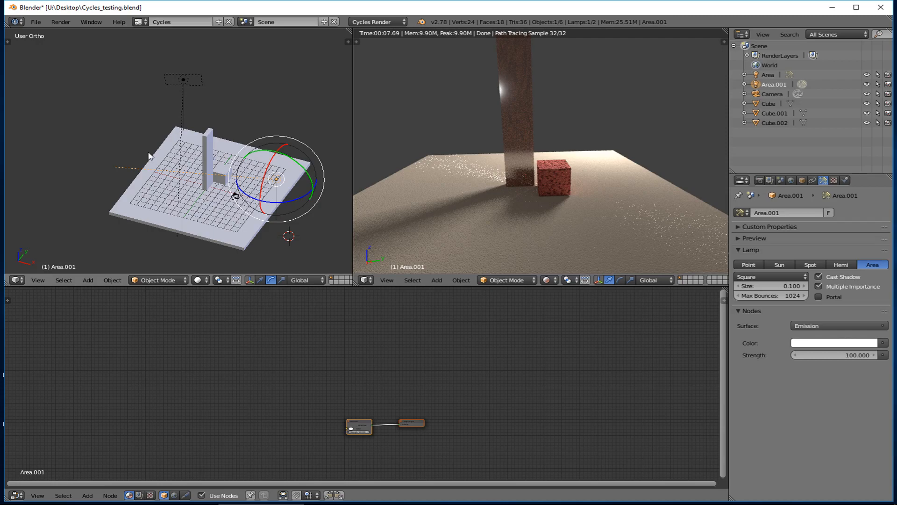
mouse_move(212, 152)
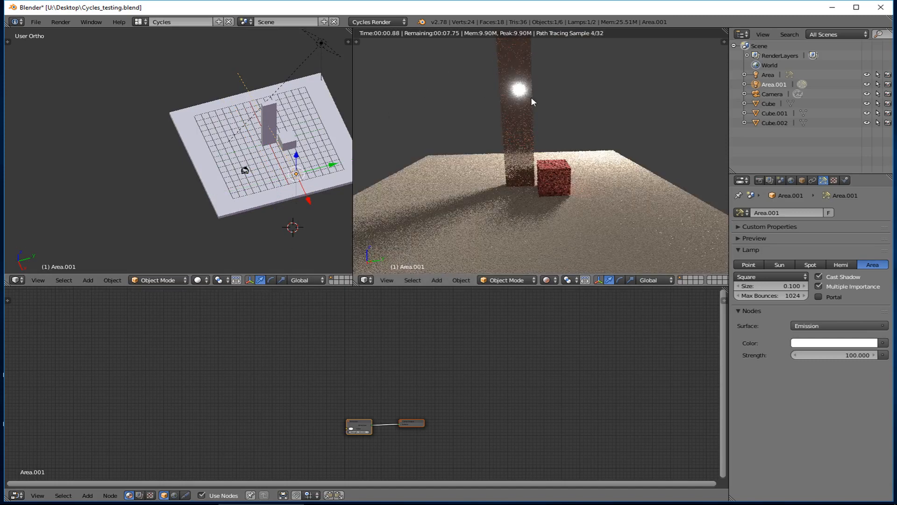
mouse_move(277, 199)
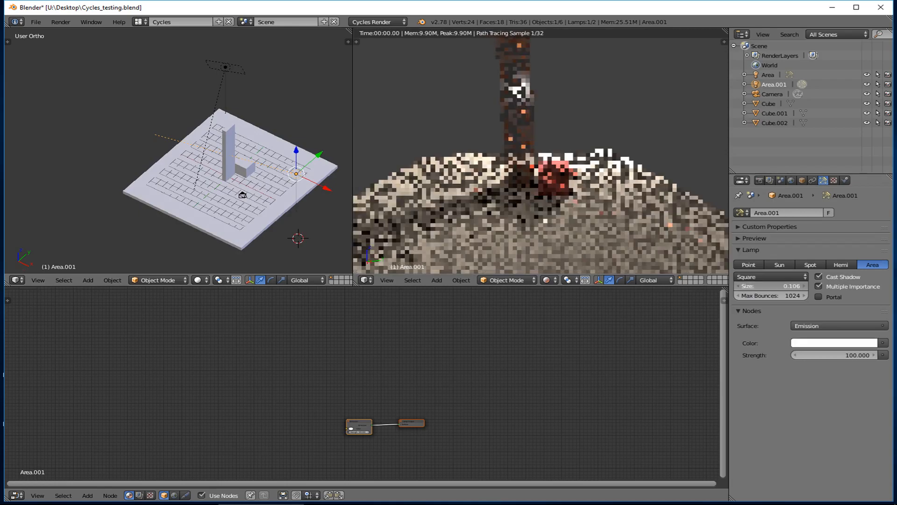
- Enlarge Area.001 to size 5.947 and begin editing its strength
click(774, 285)
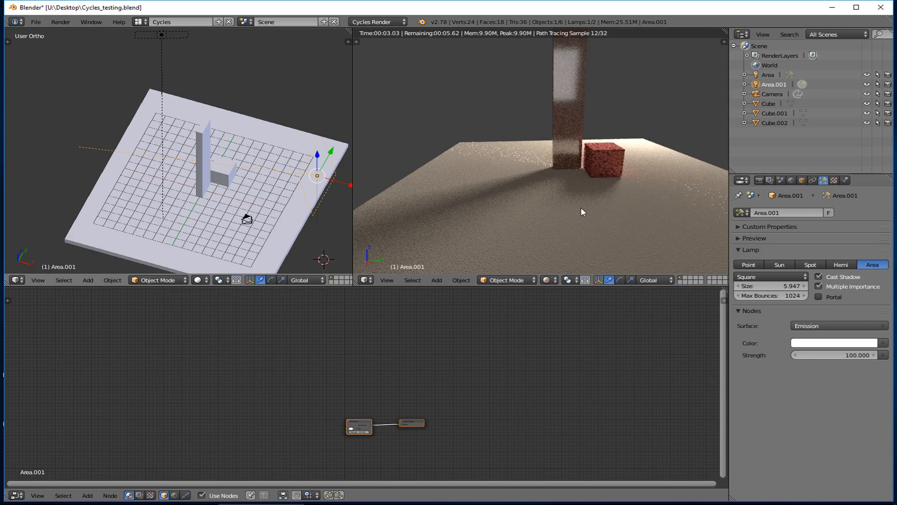
click(839, 355)
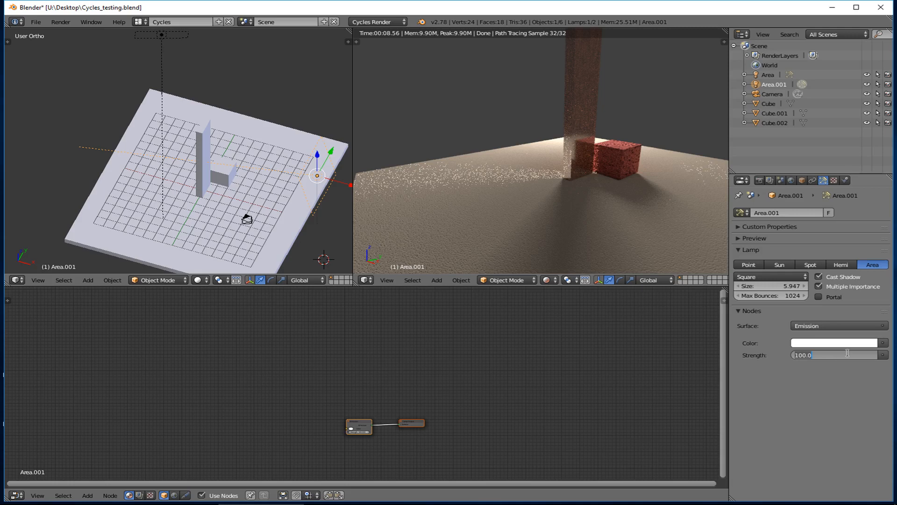
- Enter 4000 in the fill lamp's Emission Strength field
text(4000)
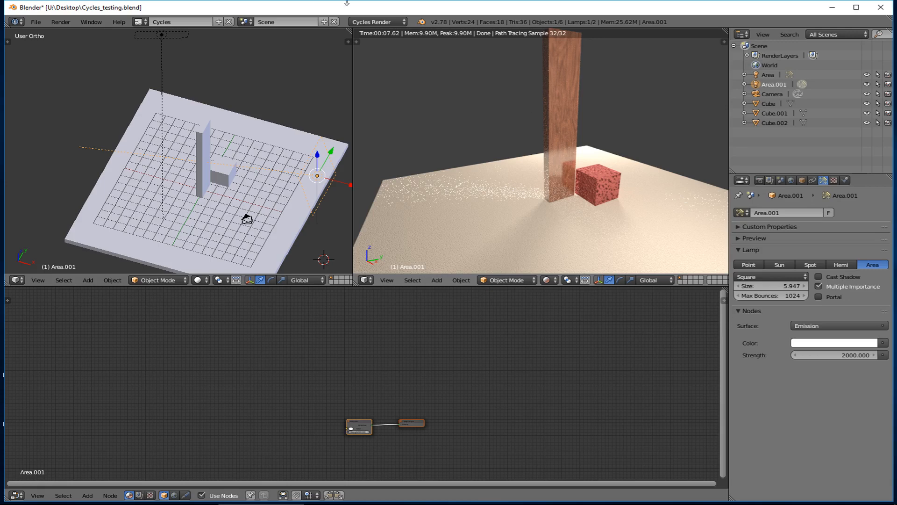
mouse_move(527, 161)
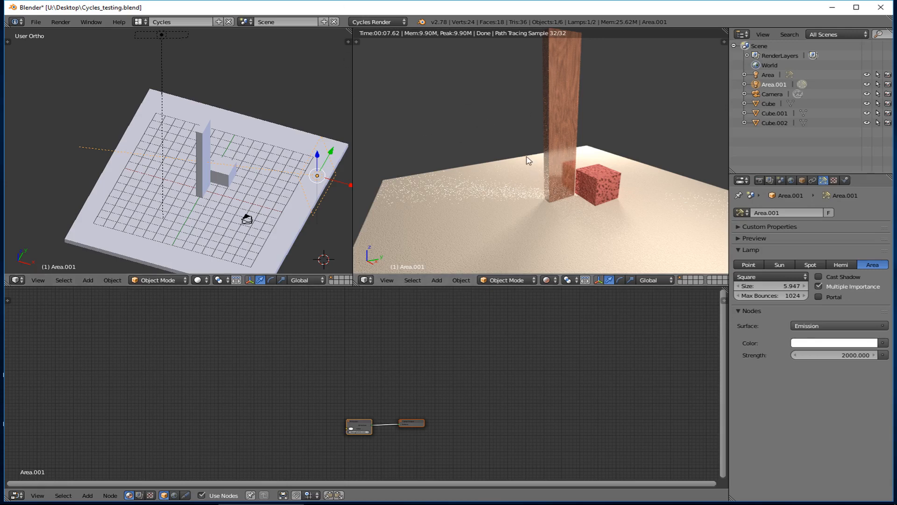
mouse_move(536, 153)
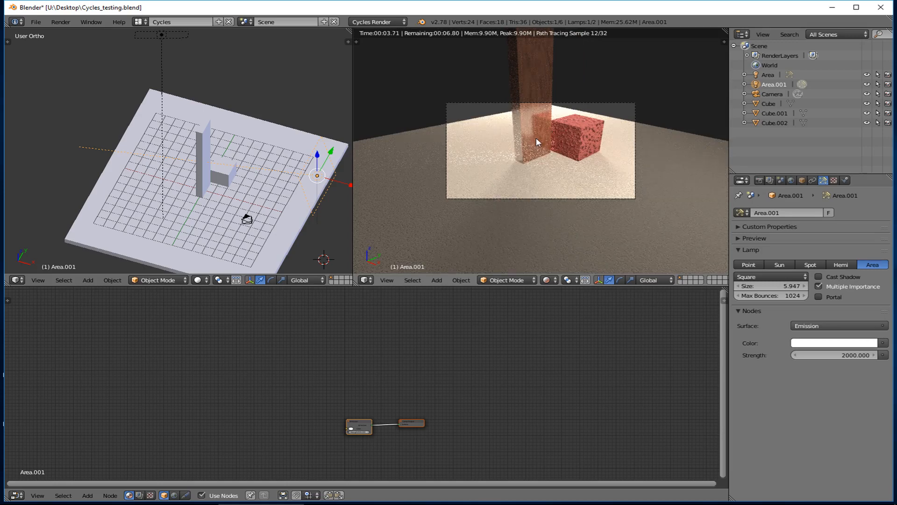
mouse_move(481, 140)
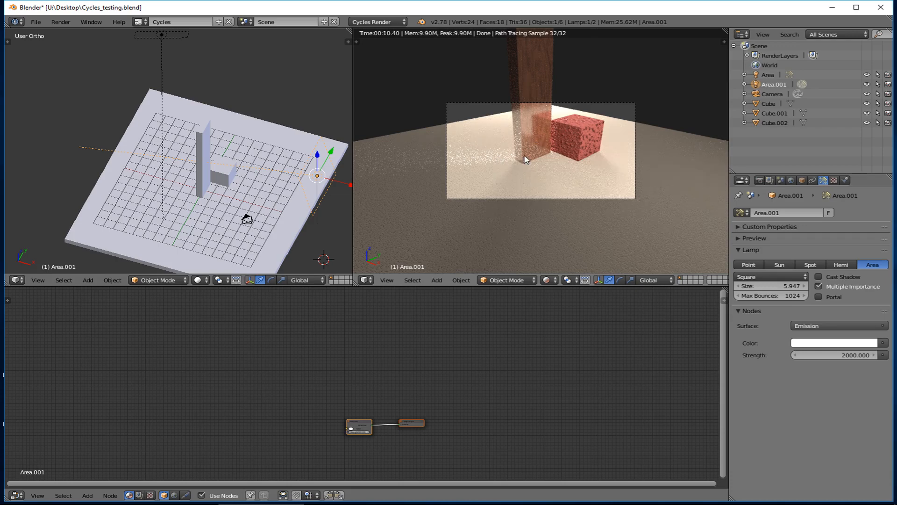
mouse_move(561, 176)
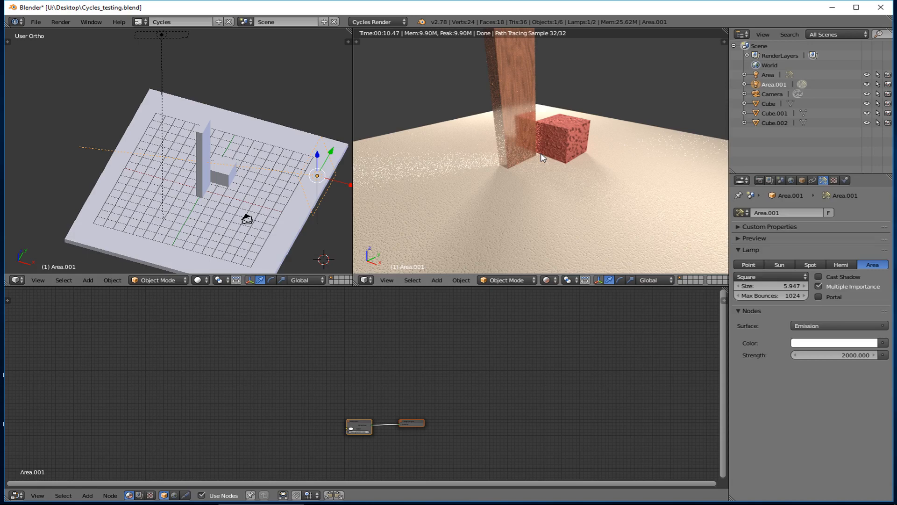
mouse_move(642, 101)
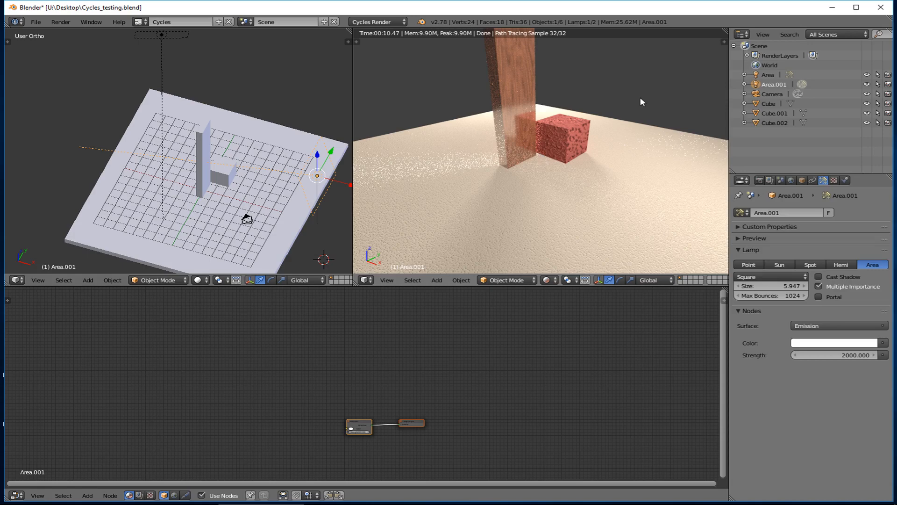